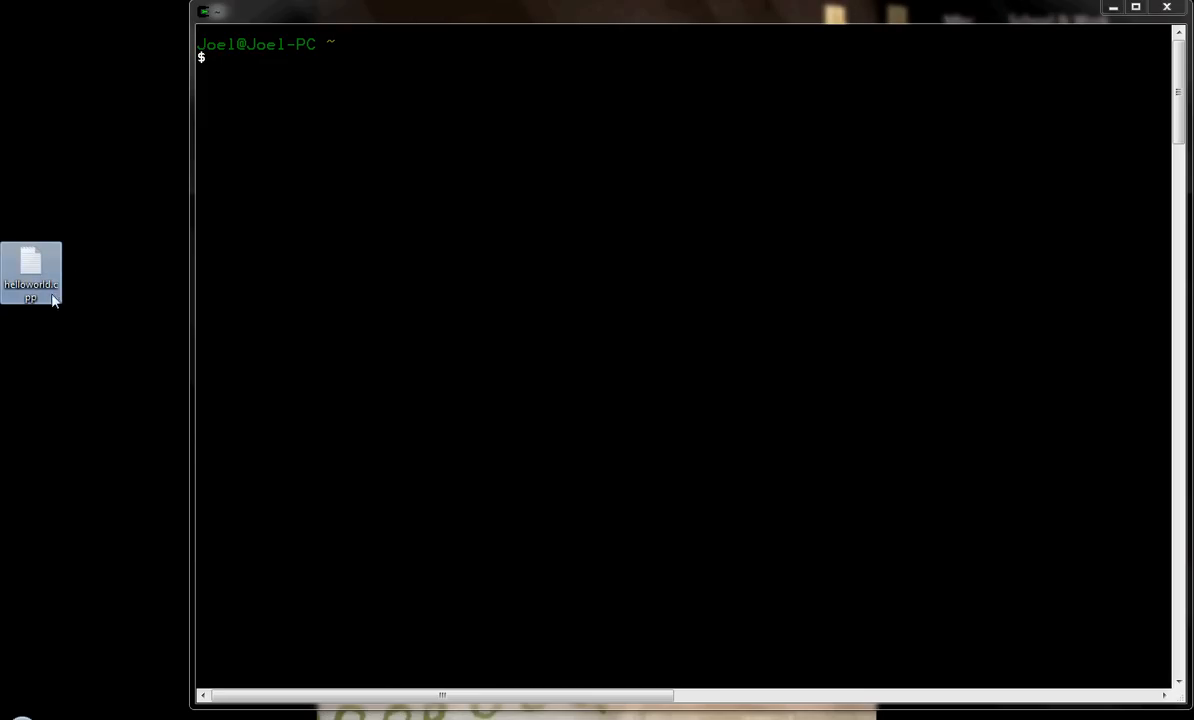
mouse_move(200, 218)
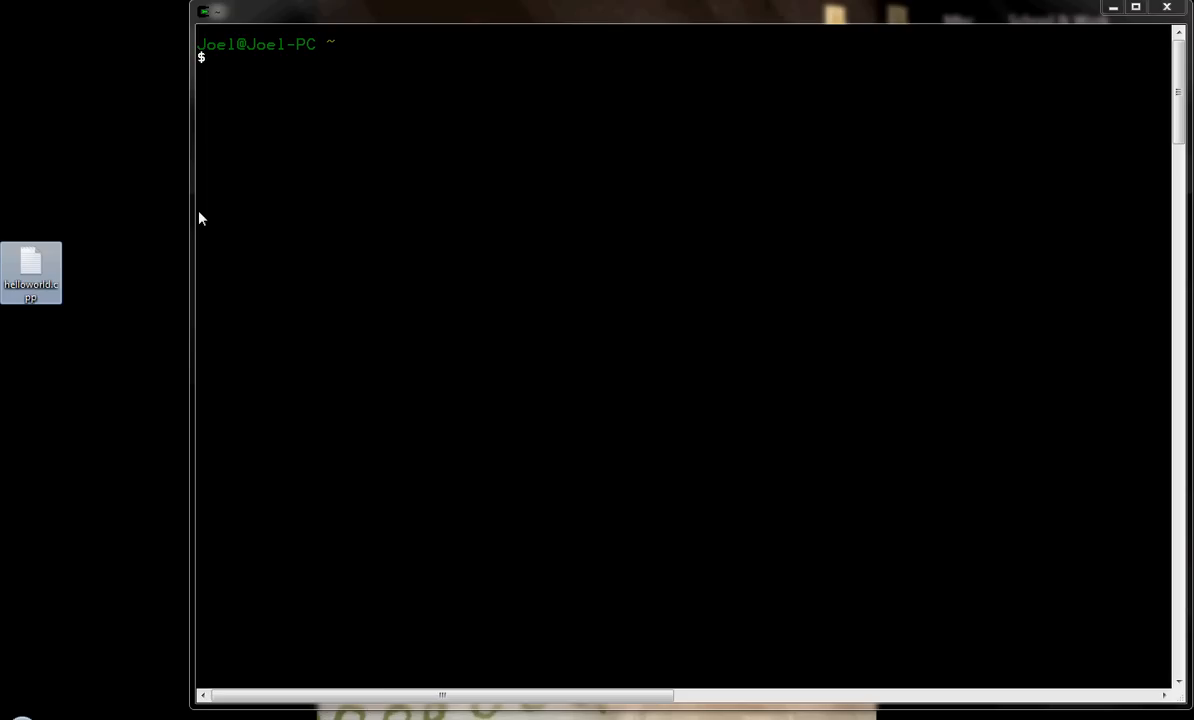
mouse_move(172, 204)
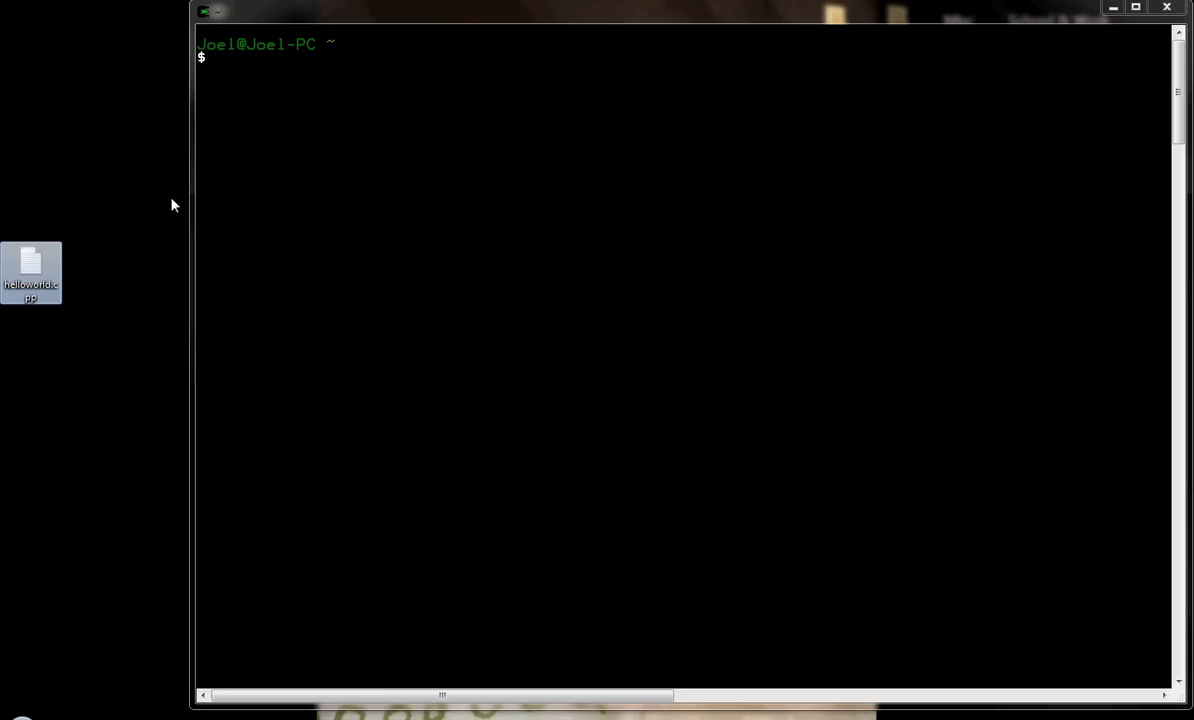
mouse_move(296, 192)
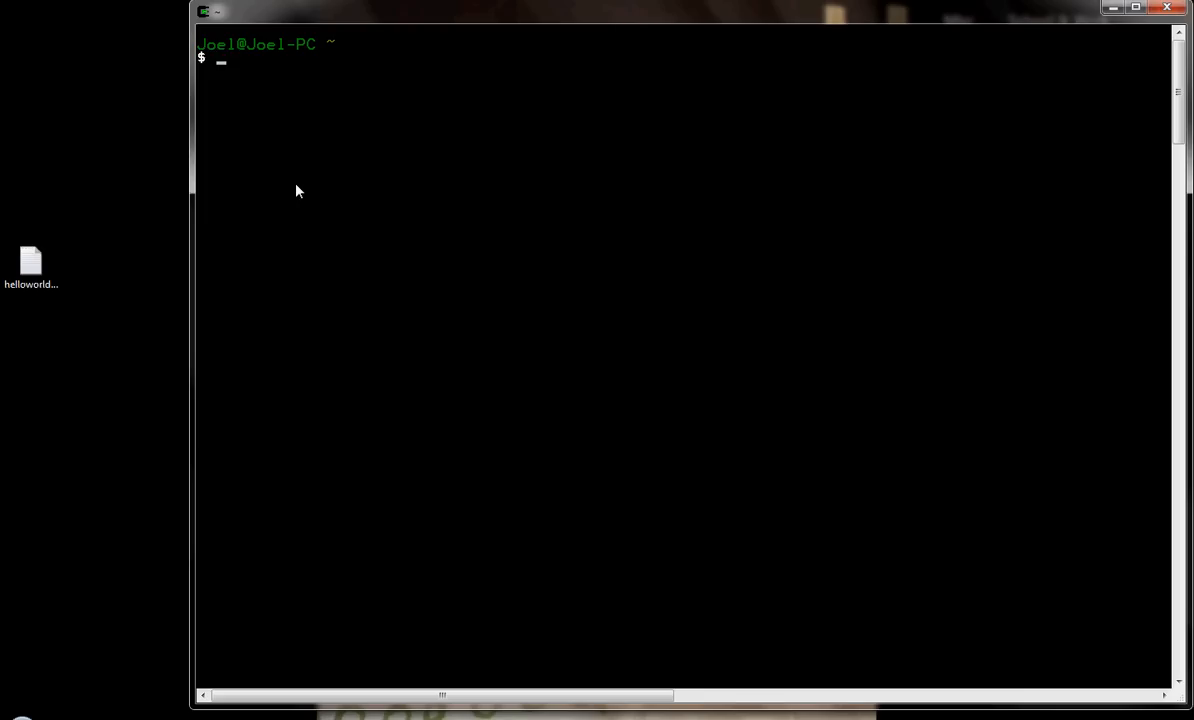
Step: Run g++ helloworld.cpp, which fails with 'No such file or directory'
type("g")
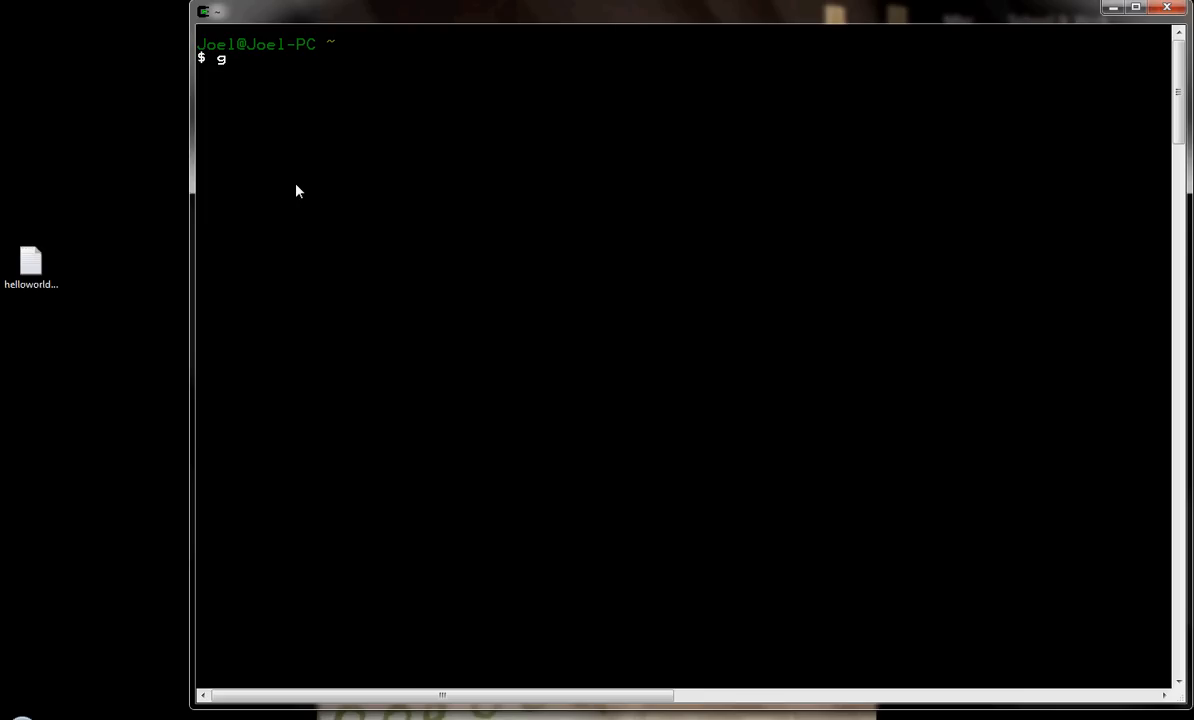
type("++ h")
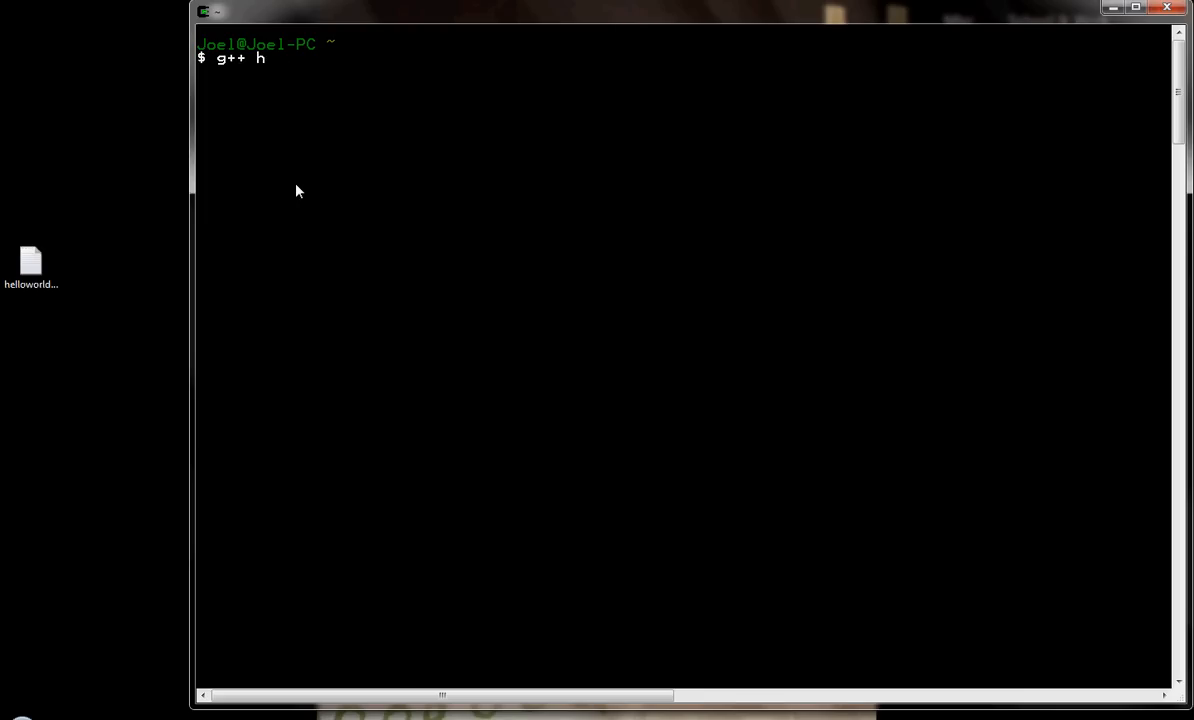
type("ellowor")
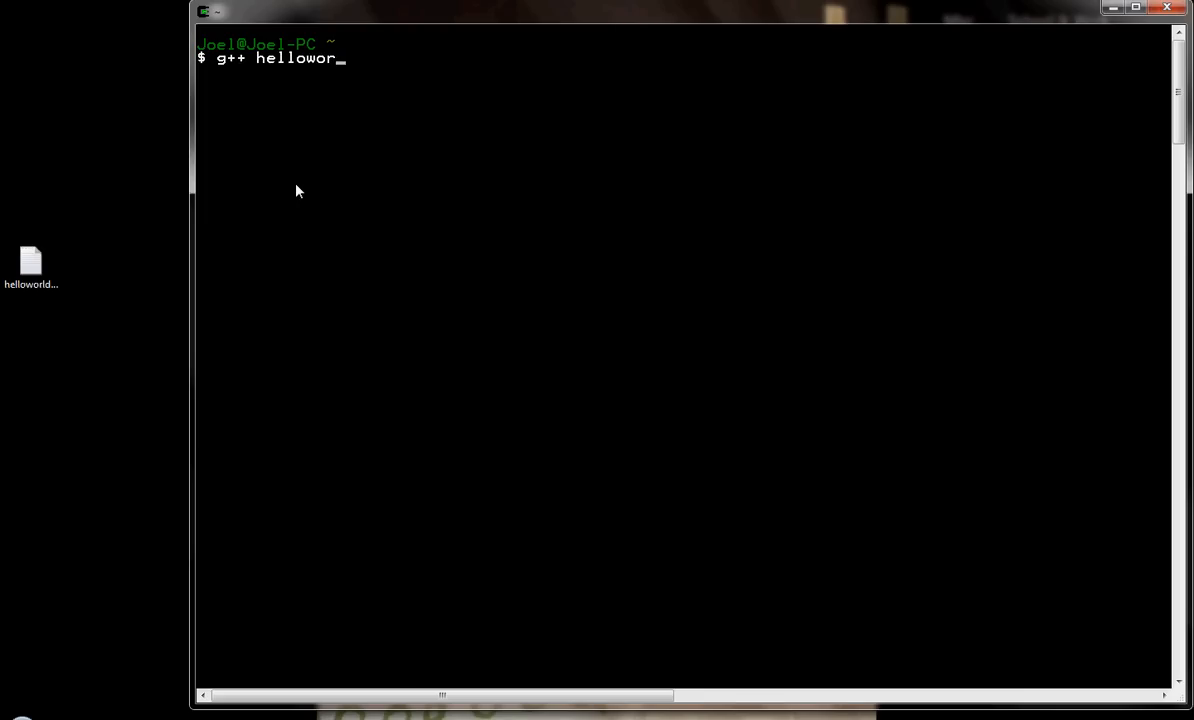
type("ld.cpp")
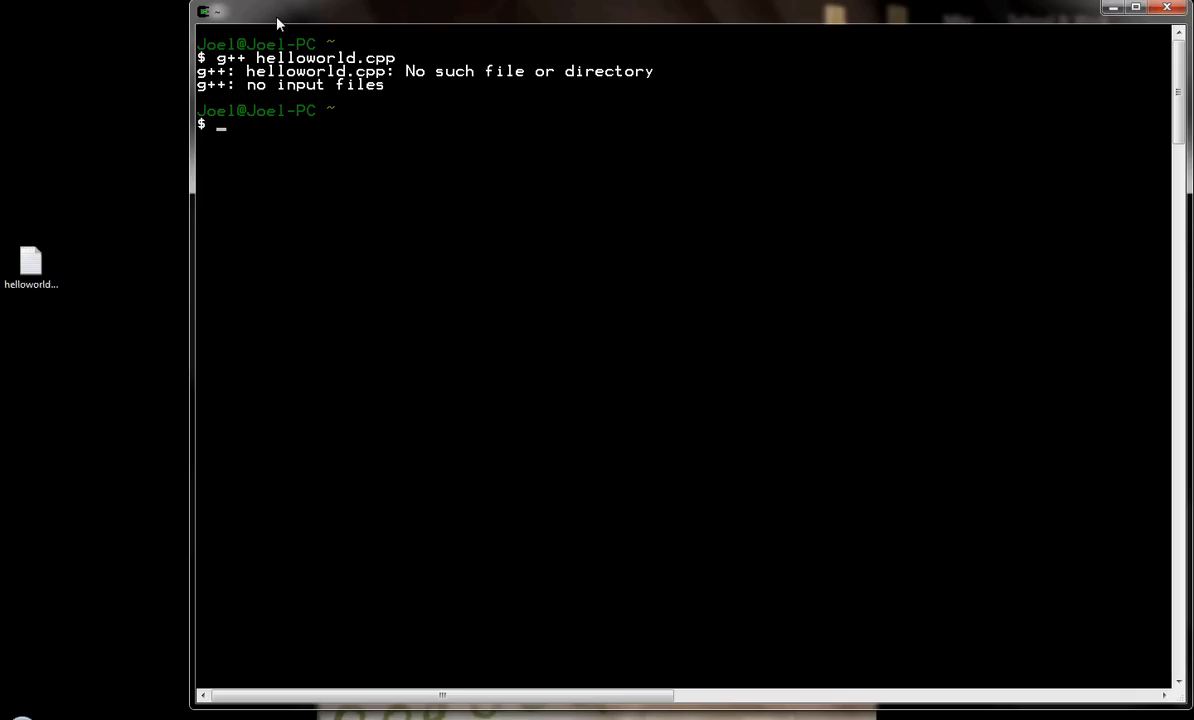
mouse_move(268, 20)
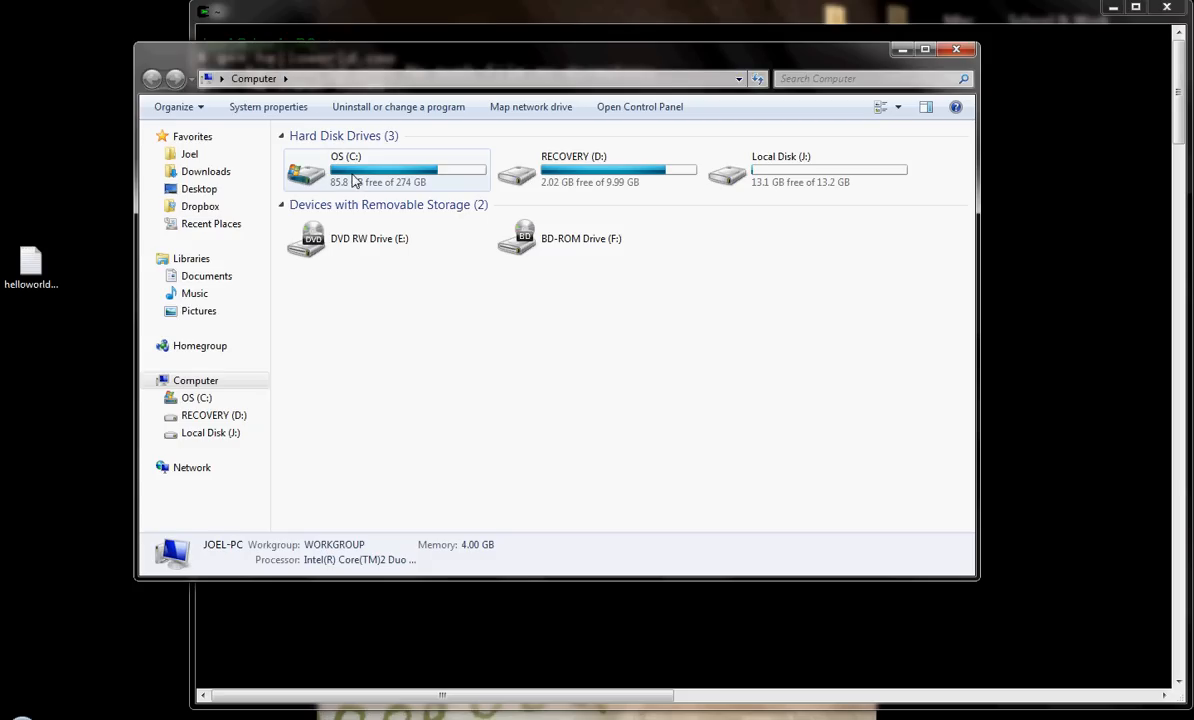
Step: Navigate from the C: drive through cygwin and home into the user's Cygwin home folder
left_click(344, 170)
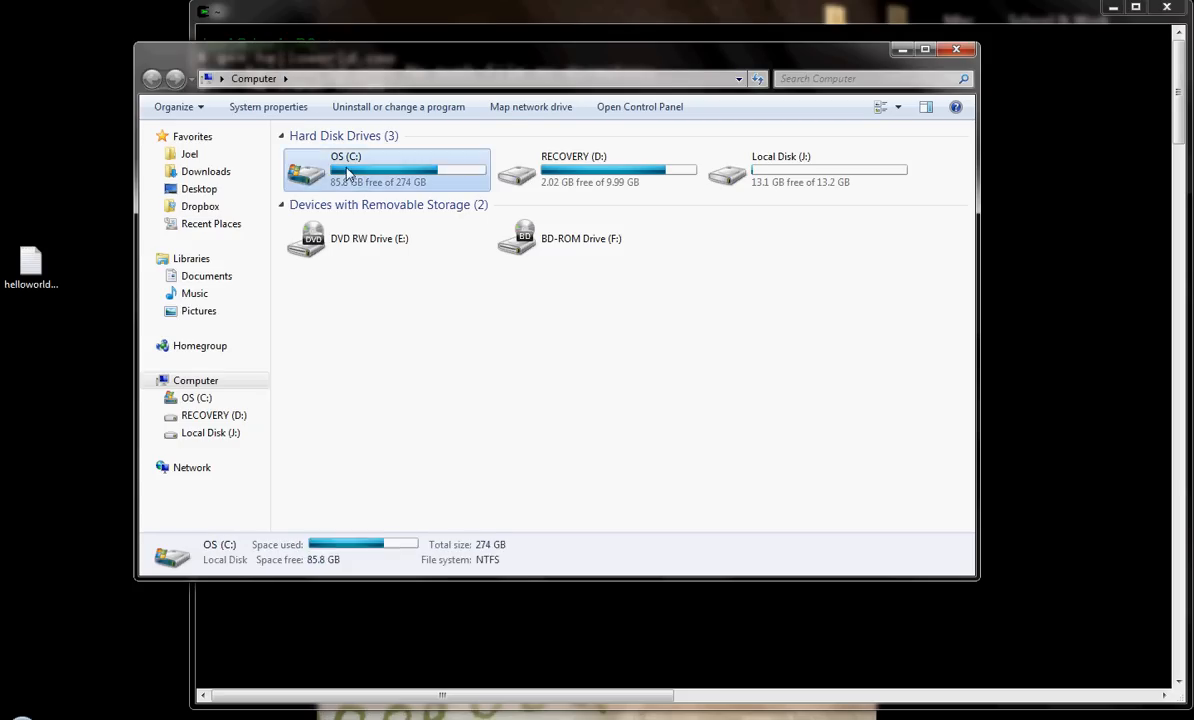
double_click(344, 168)
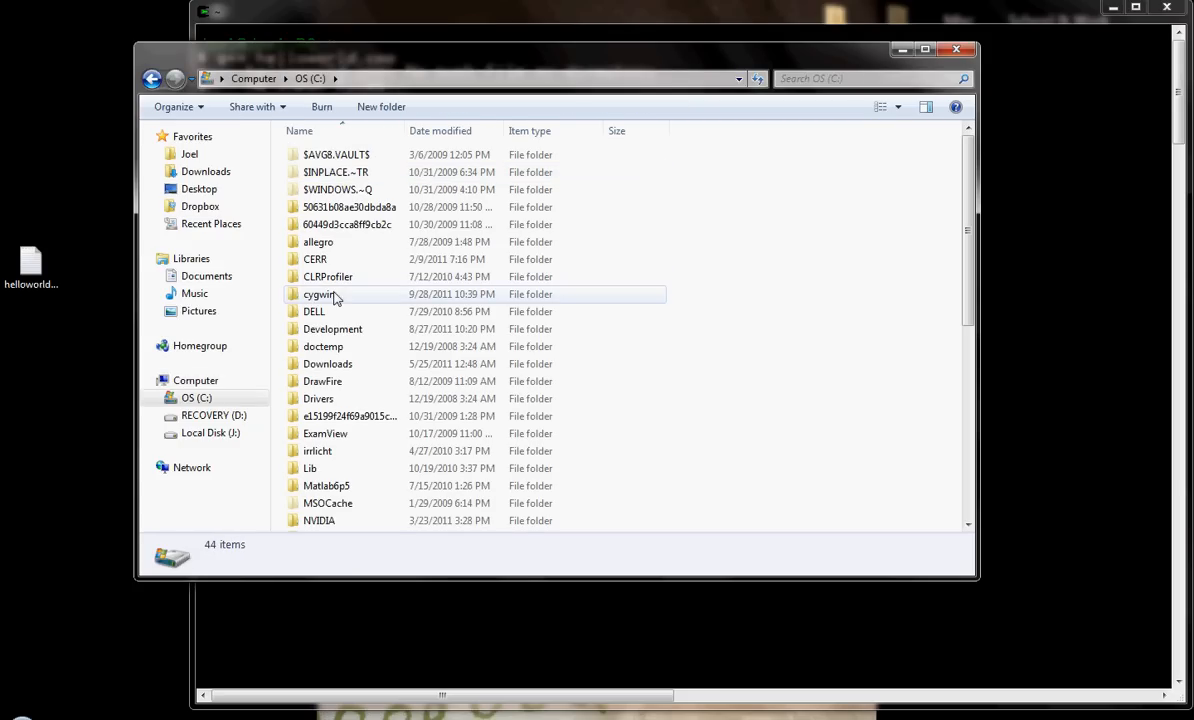
double_click(320, 294)
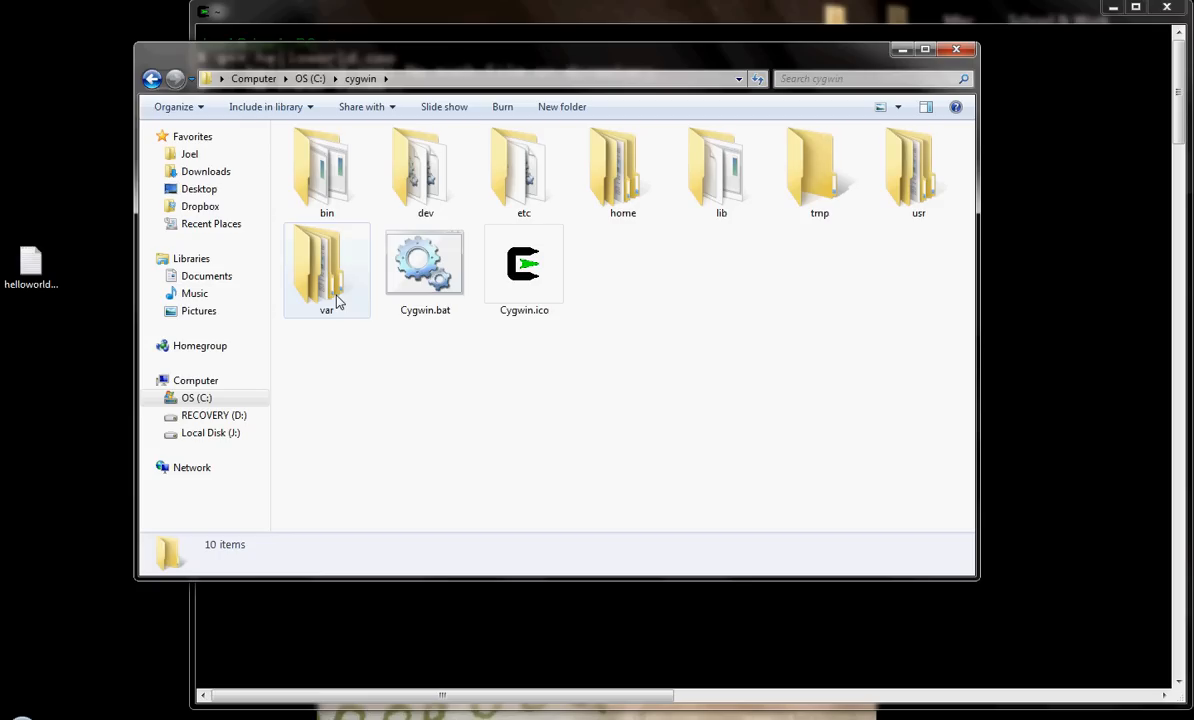
mouse_move(622, 172)
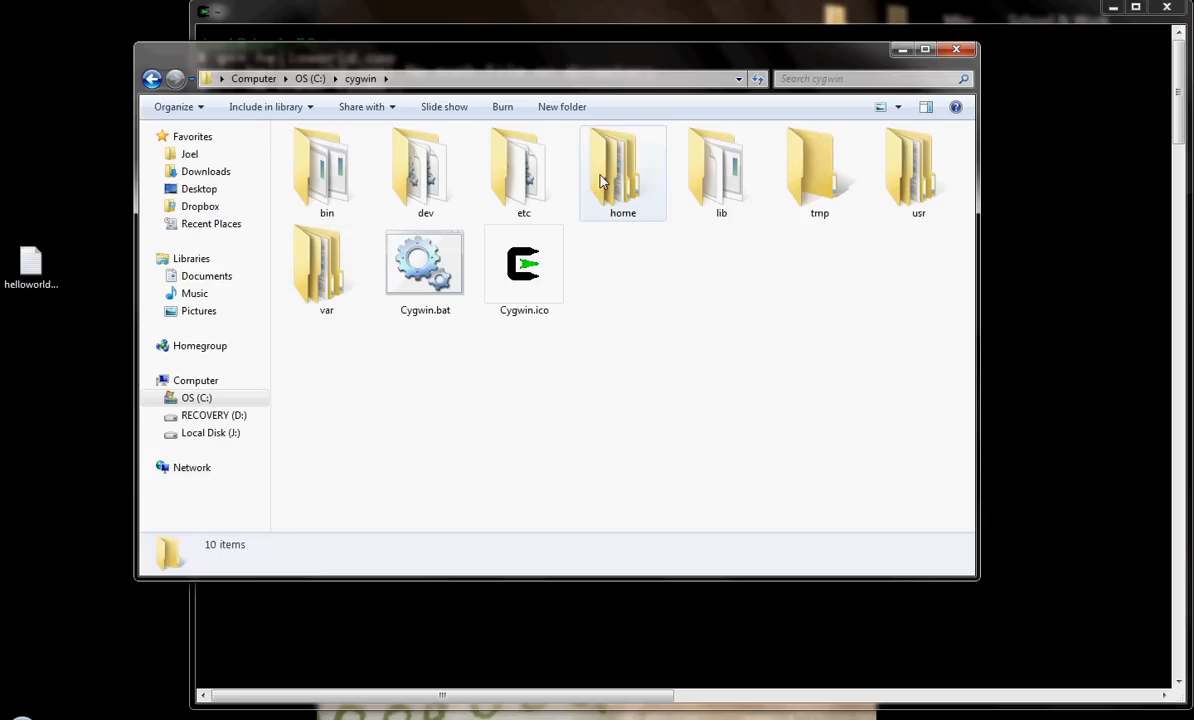
mouse_move(630, 184)
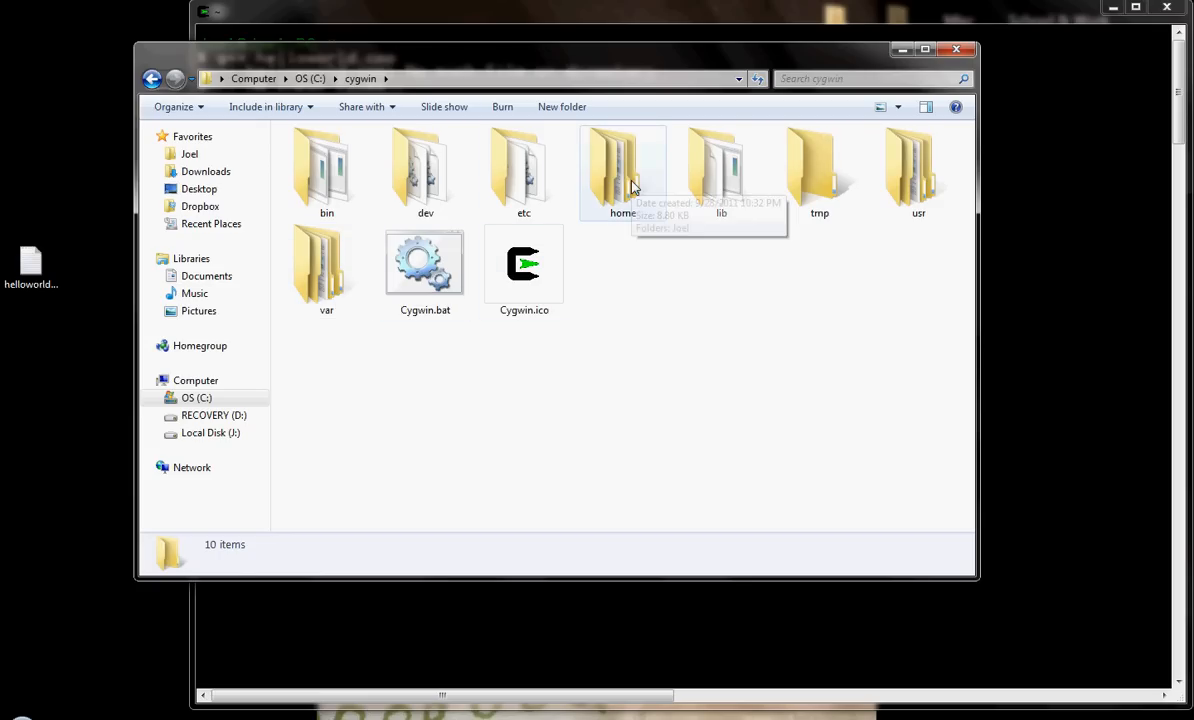
double_click(622, 170)
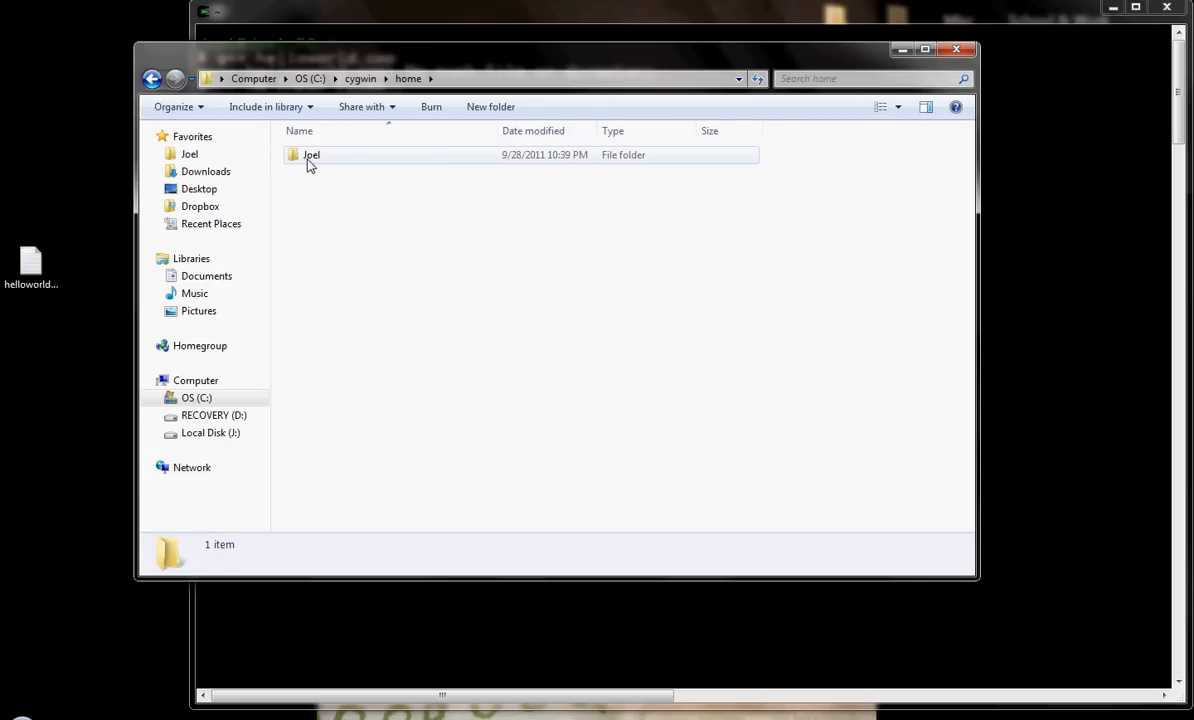
left_click(312, 154)
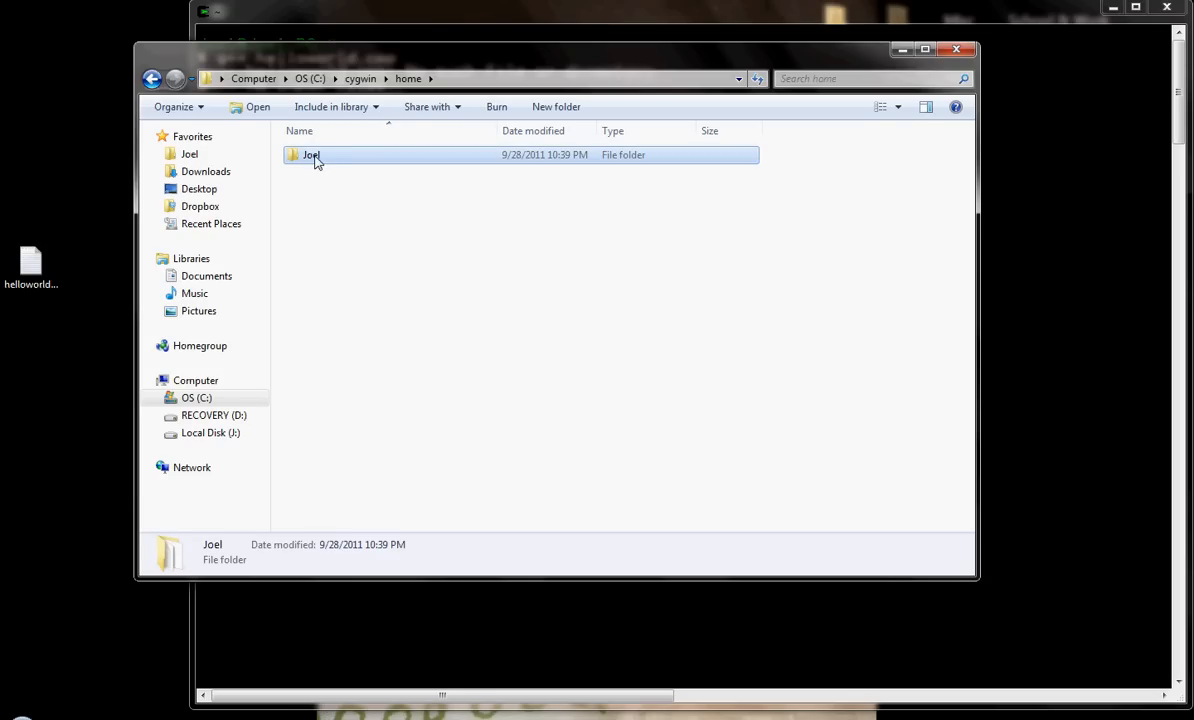
mouse_move(324, 164)
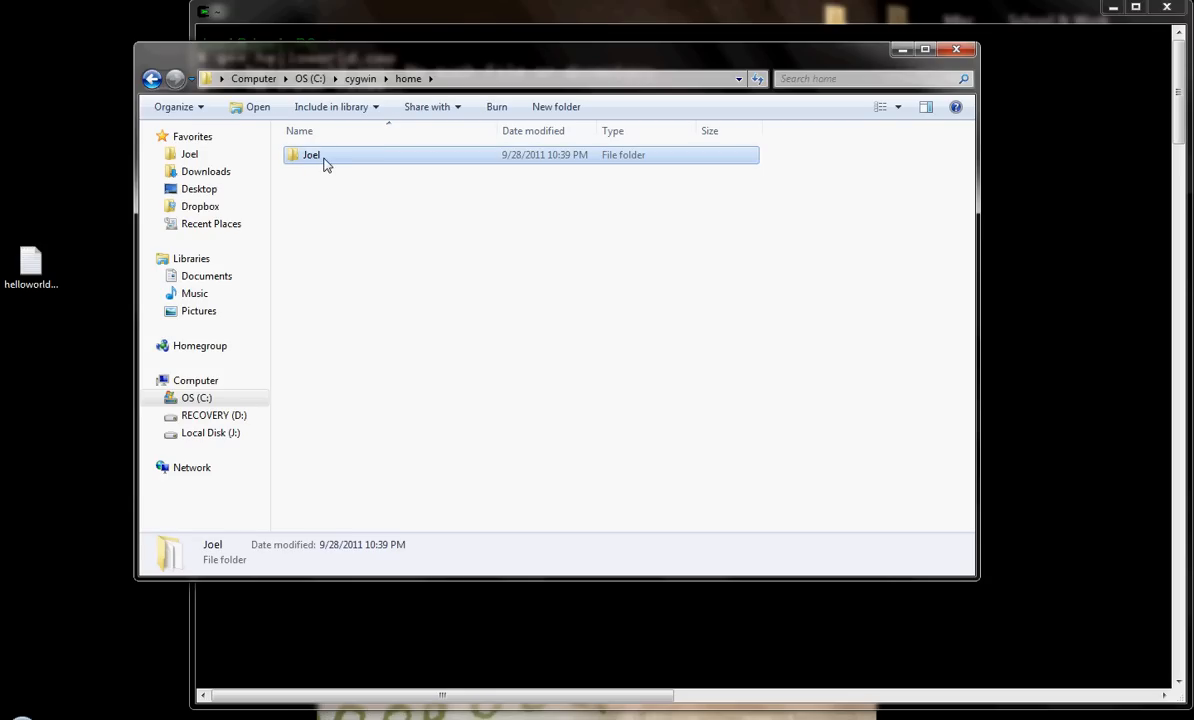
double_click(312, 154)
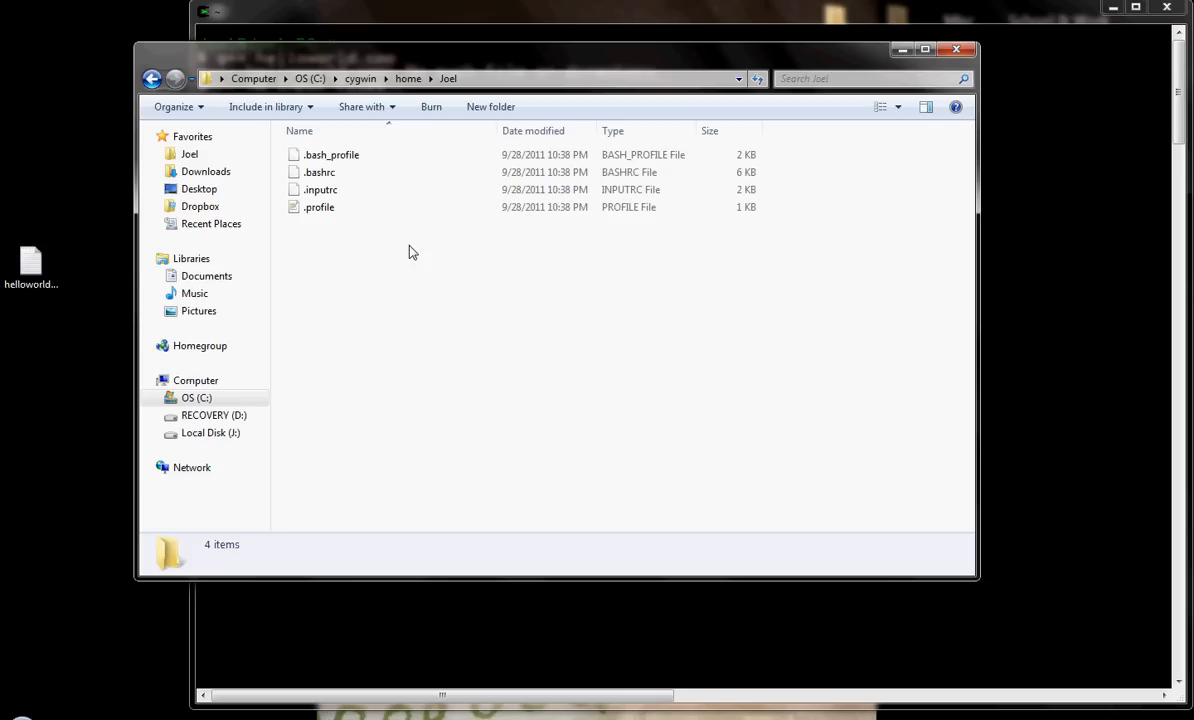
mouse_move(404, 202)
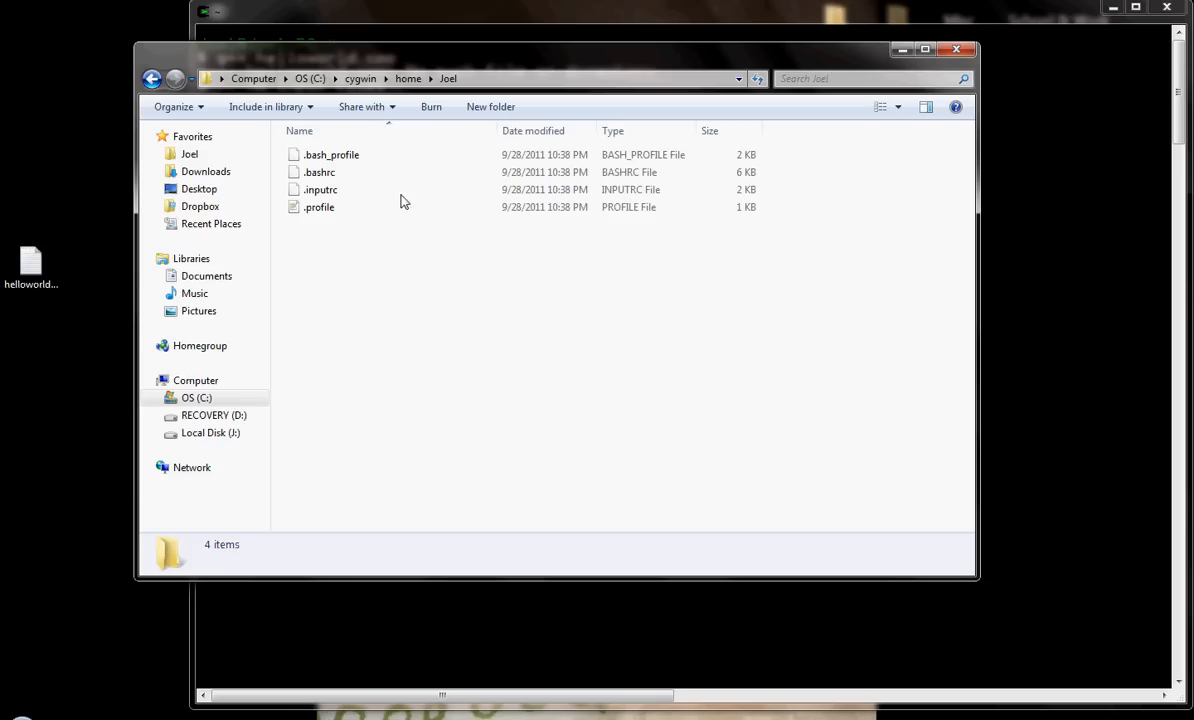
left_click(320, 206)
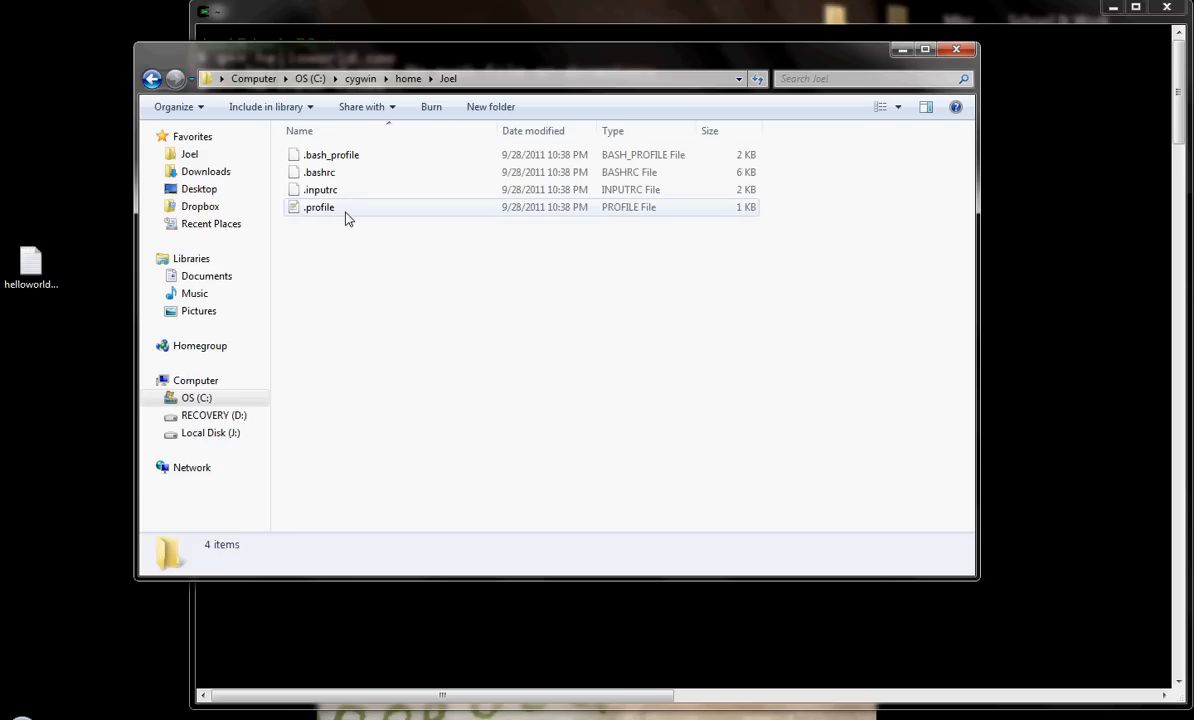
mouse_move(320, 206)
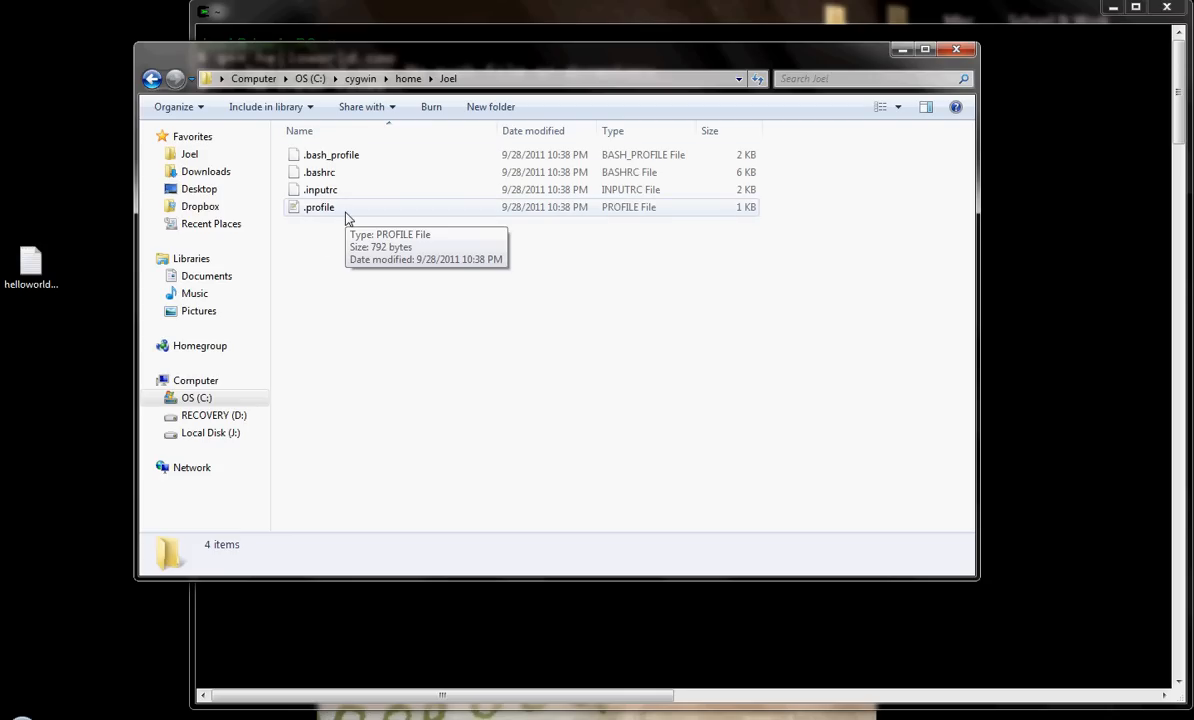
mouse_move(346, 252)
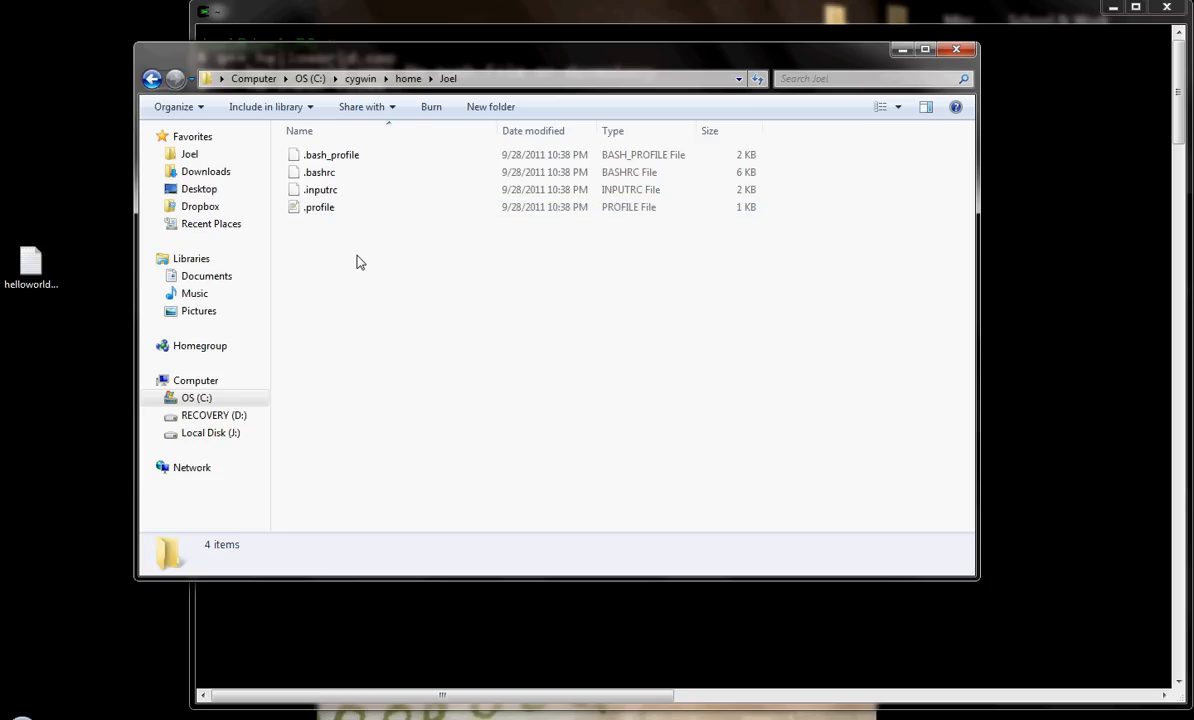
mouse_move(366, 272)
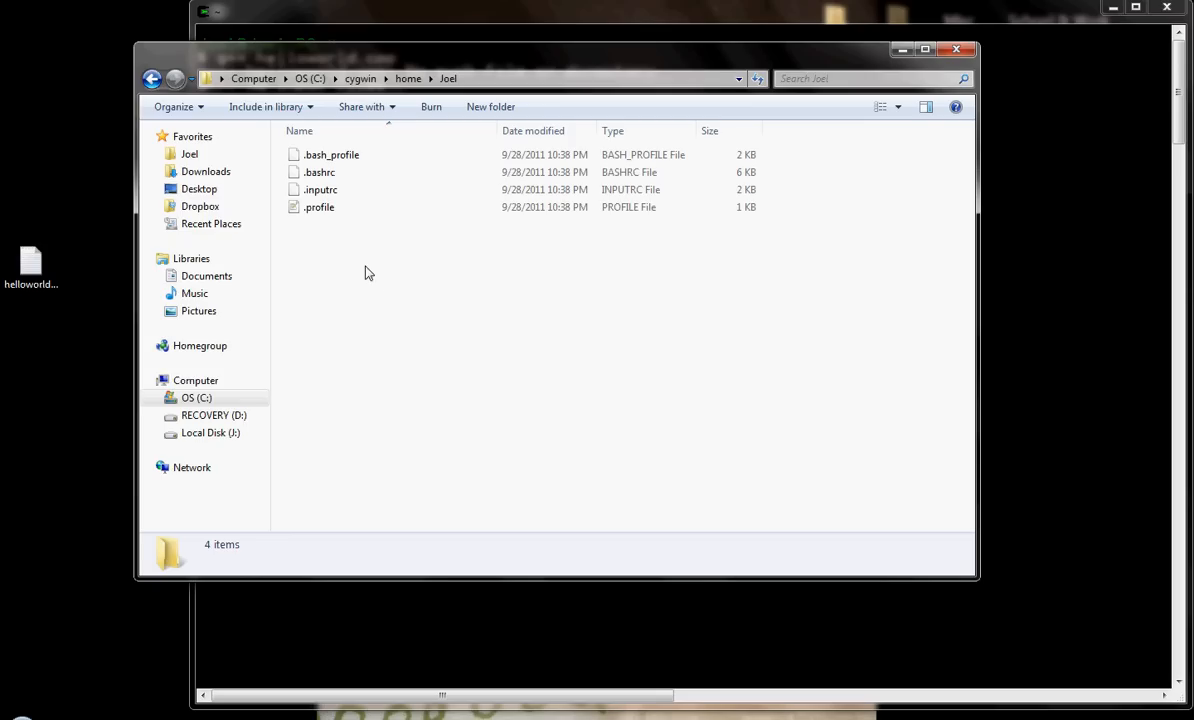
mouse_move(390, 284)
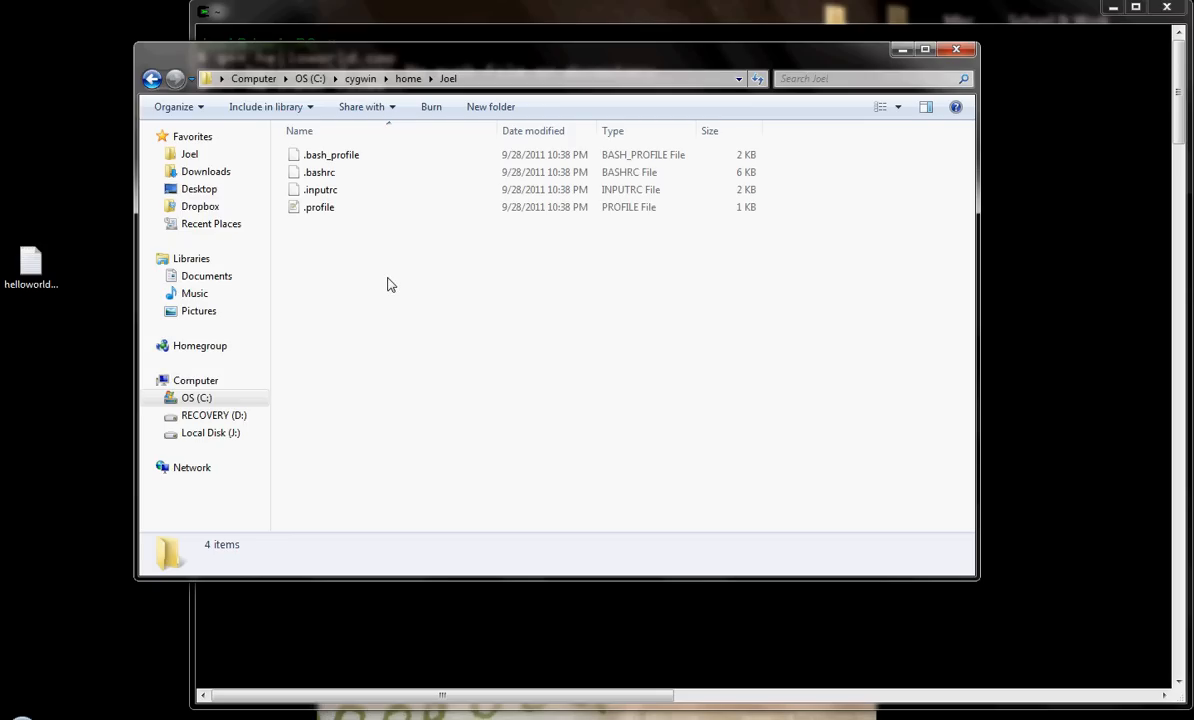
mouse_move(416, 336)
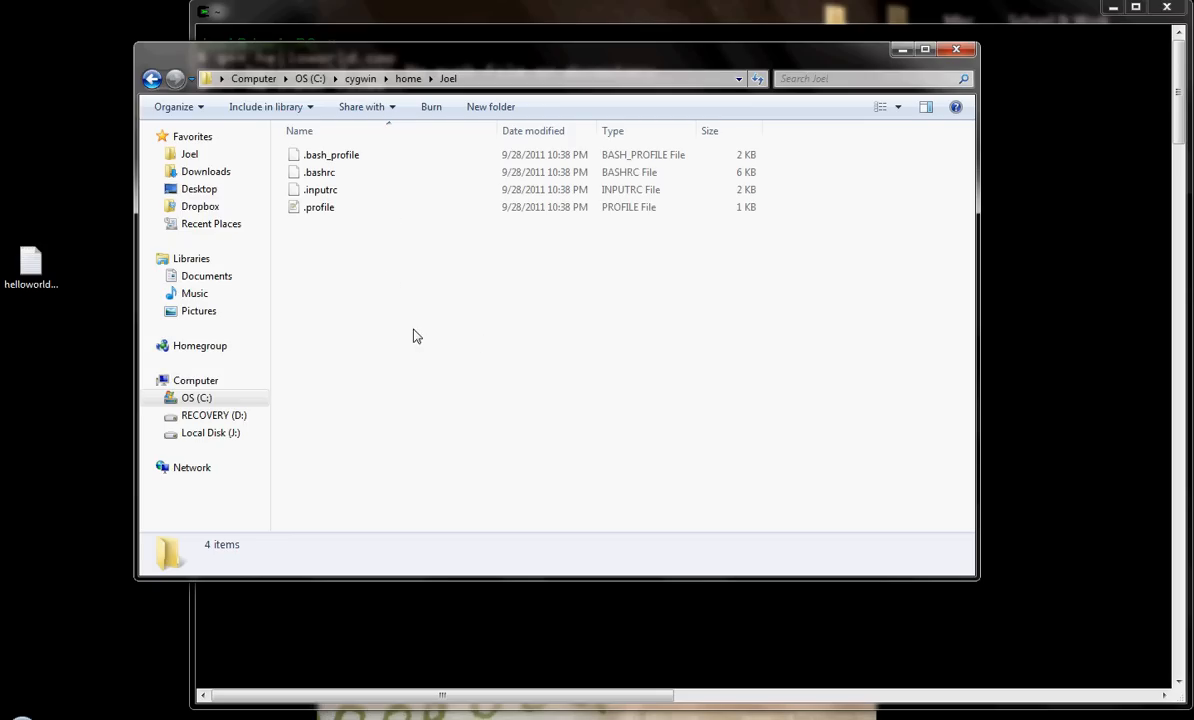
mouse_move(468, 330)
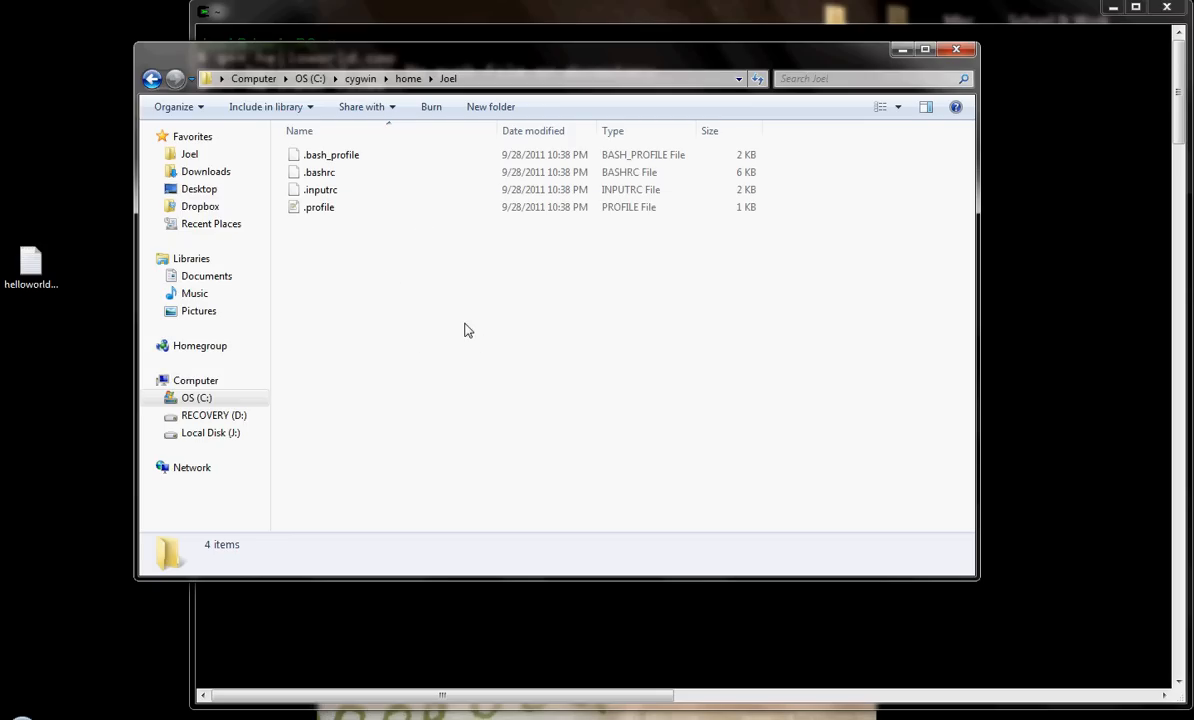
mouse_move(456, 318)
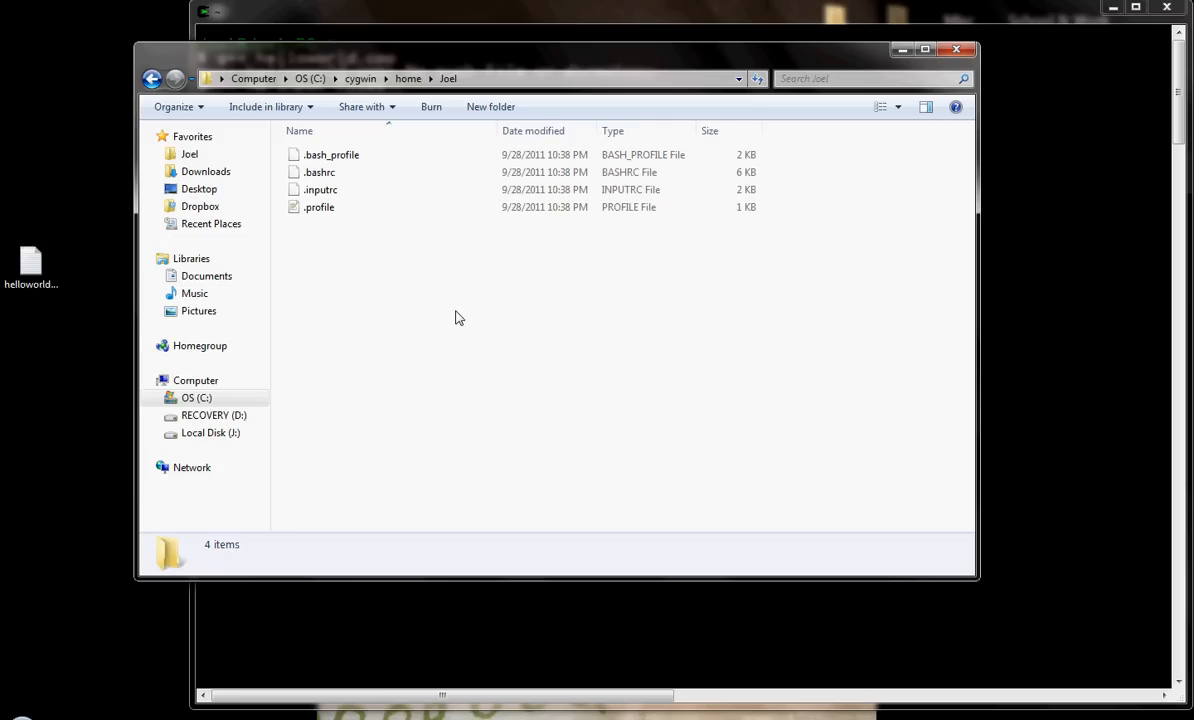
mouse_move(198, 312)
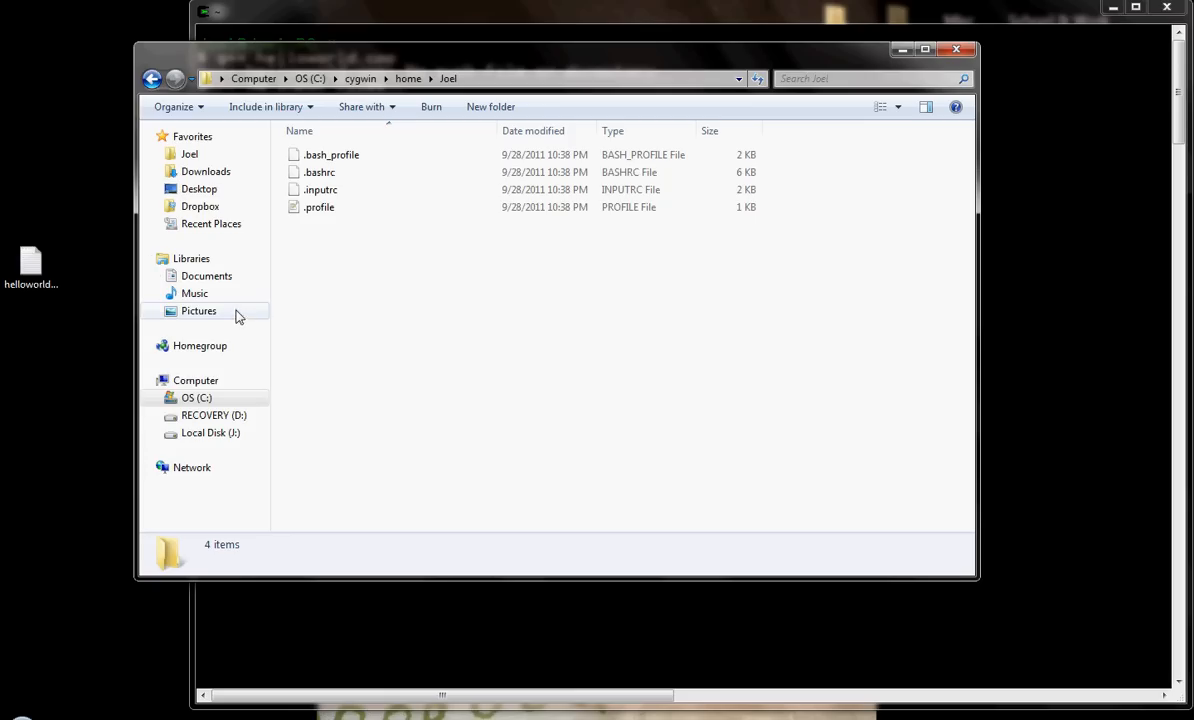
Step: Drag helloworld.cpp from the desktop into the Cygwin home folder and open it
left_click(32, 268)
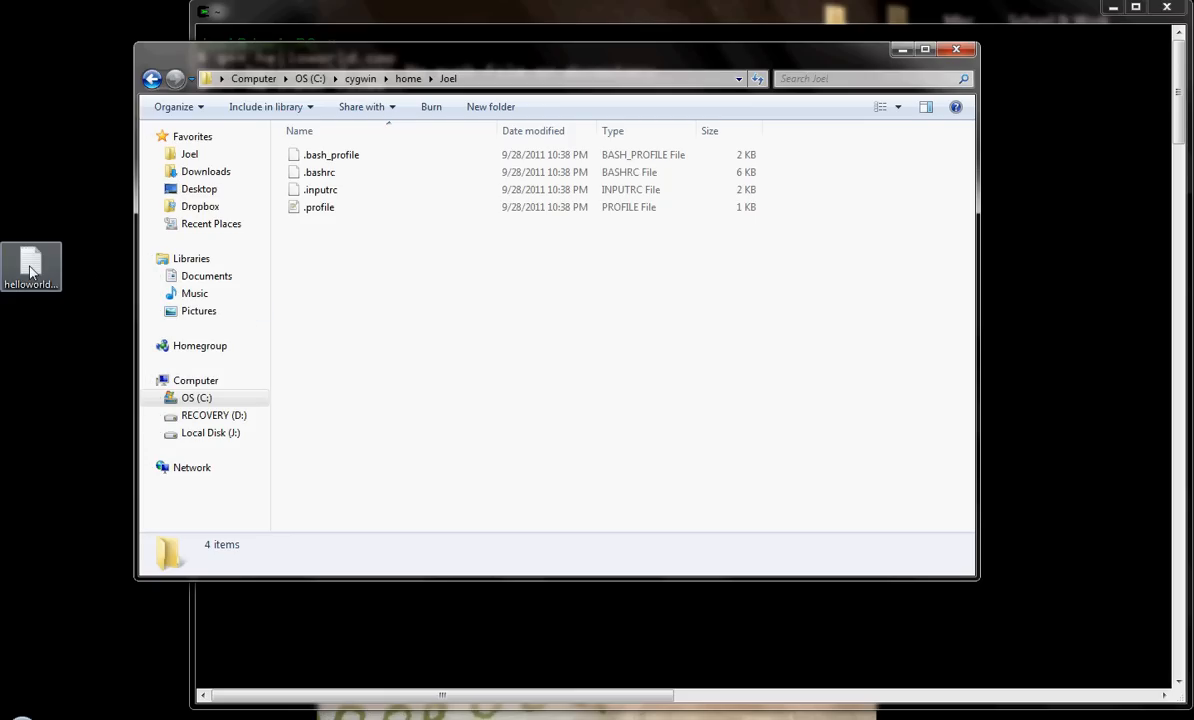
left_click_drag(30, 264, 388, 276)
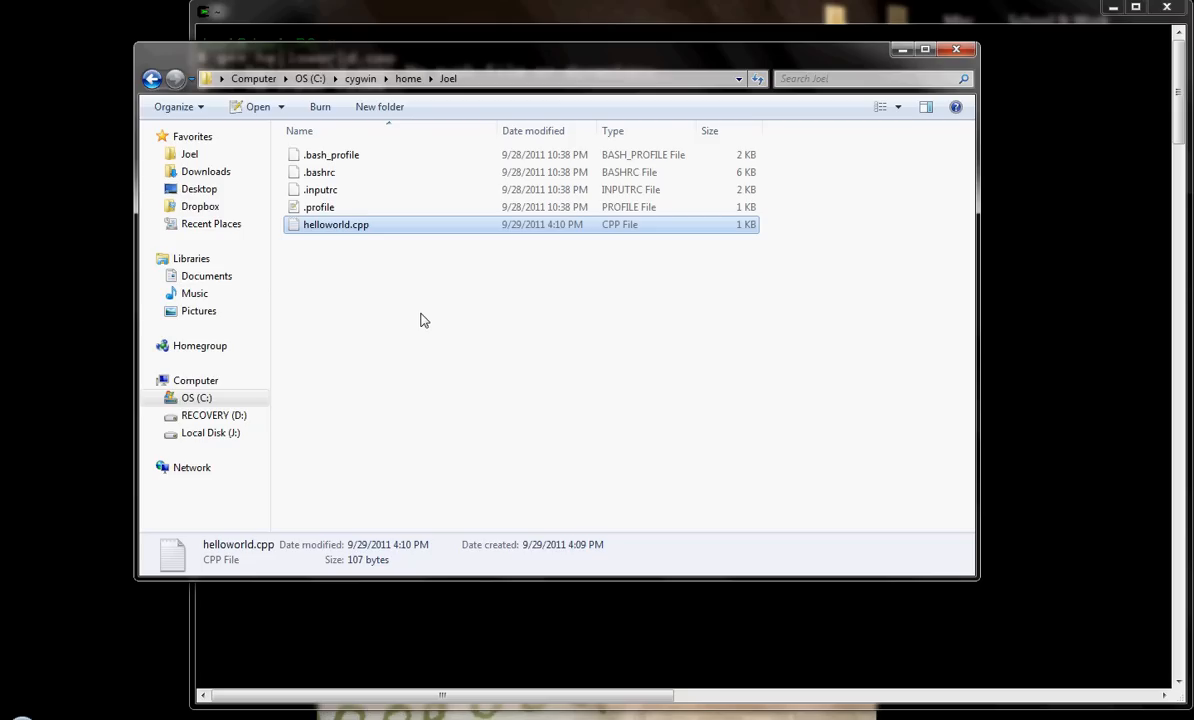
mouse_move(388, 272)
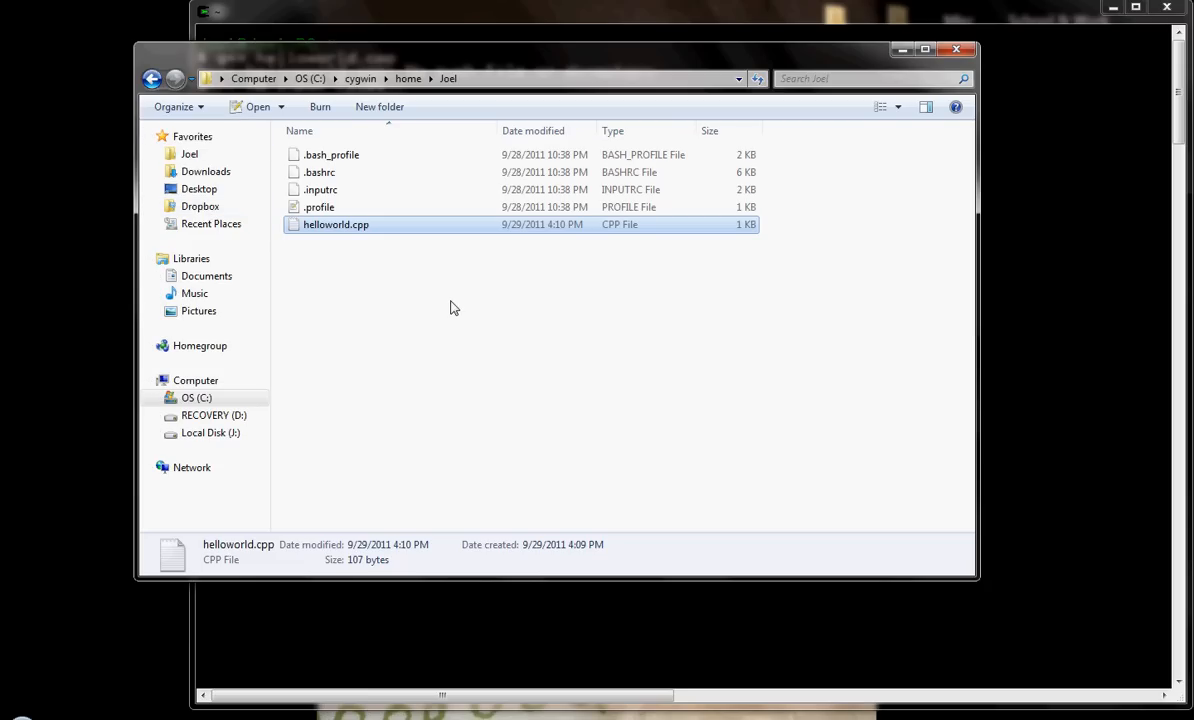
mouse_move(436, 306)
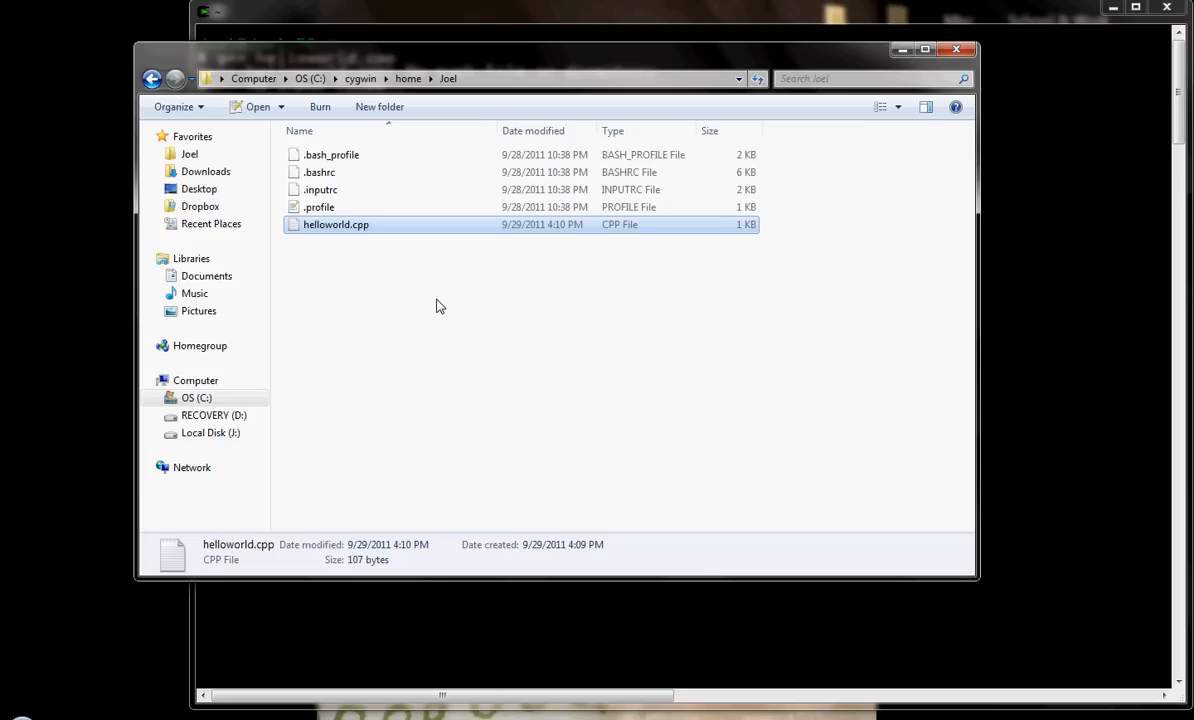
mouse_move(388, 276)
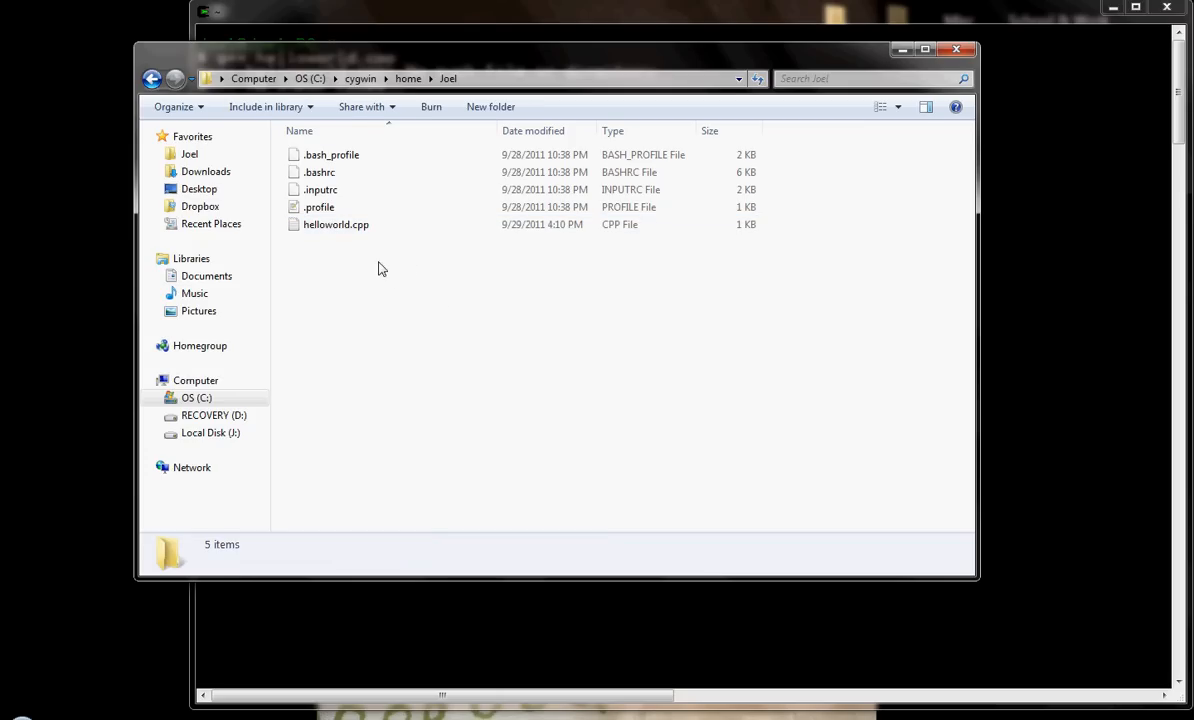
mouse_move(344, 250)
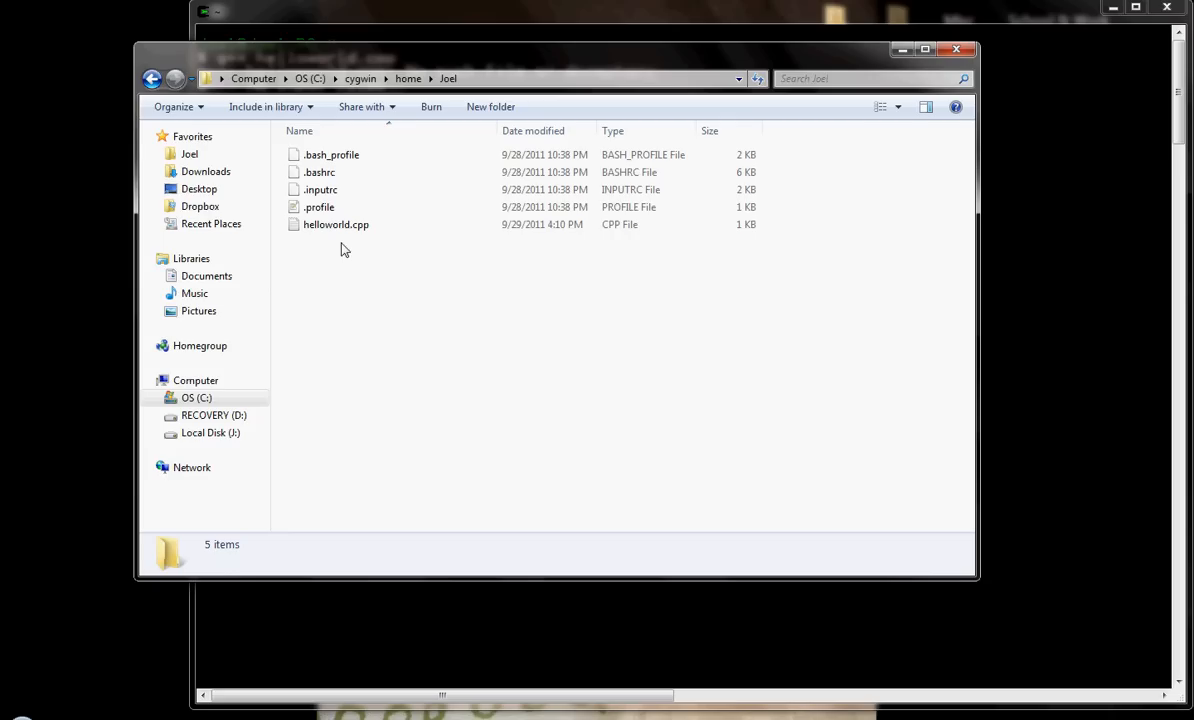
mouse_move(364, 292)
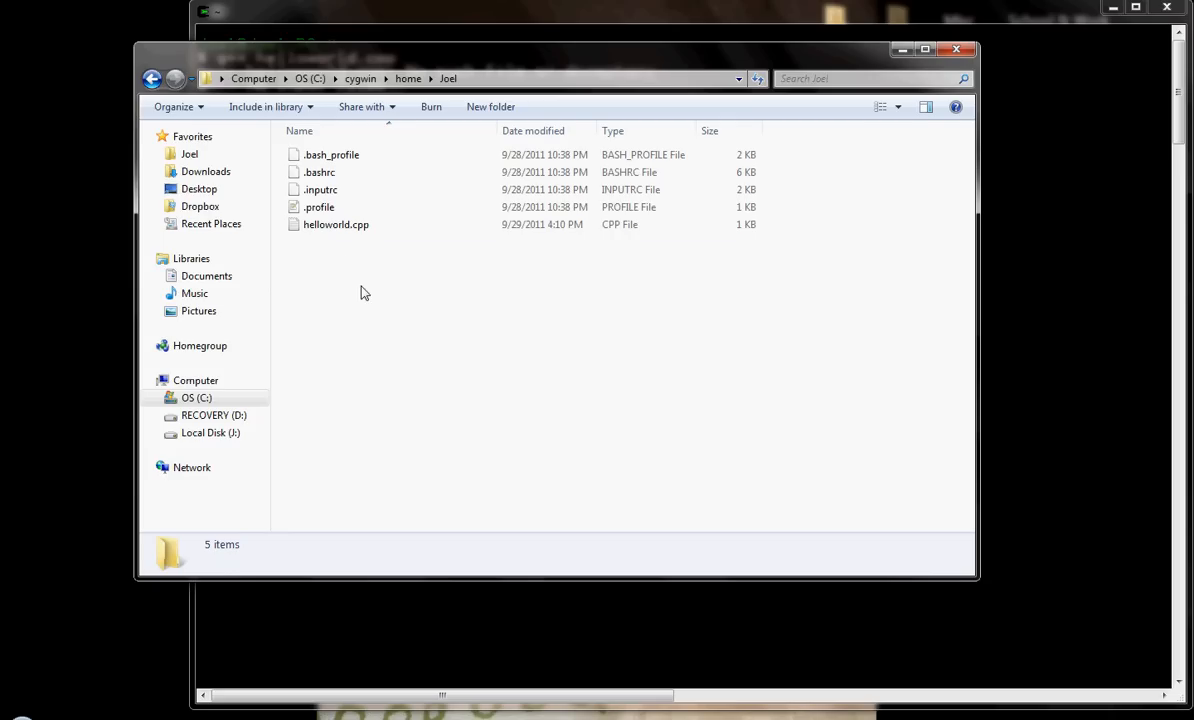
mouse_move(344, 224)
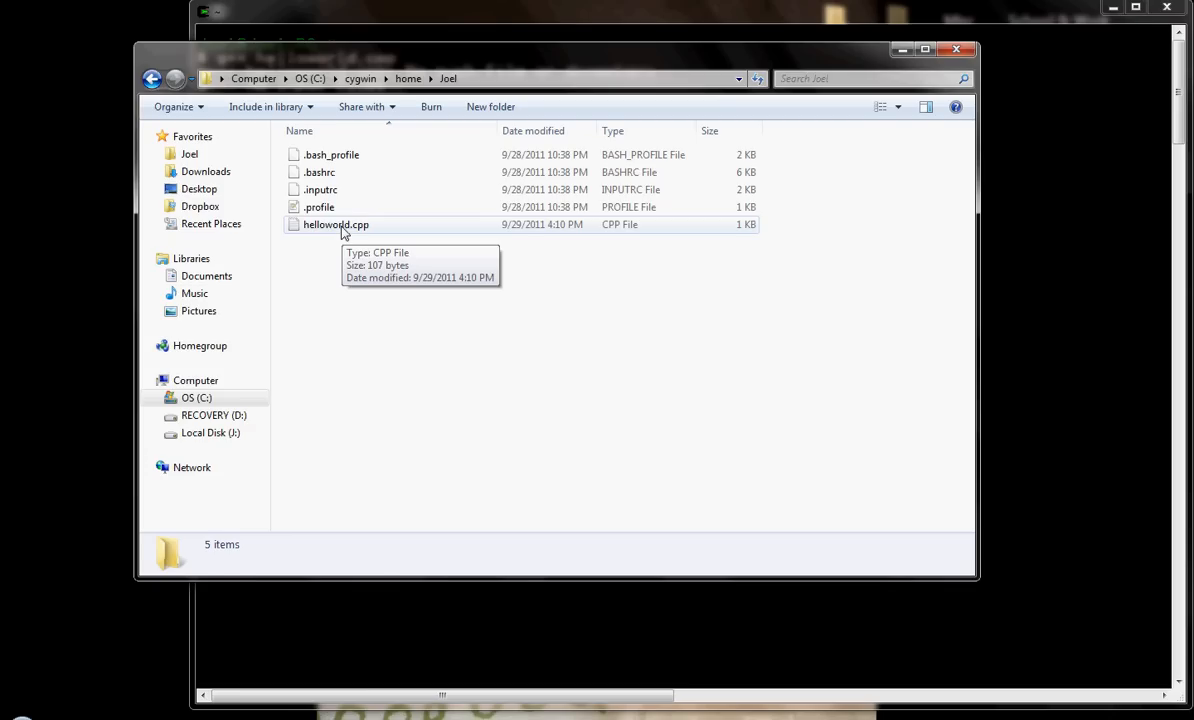
double_click(334, 224)
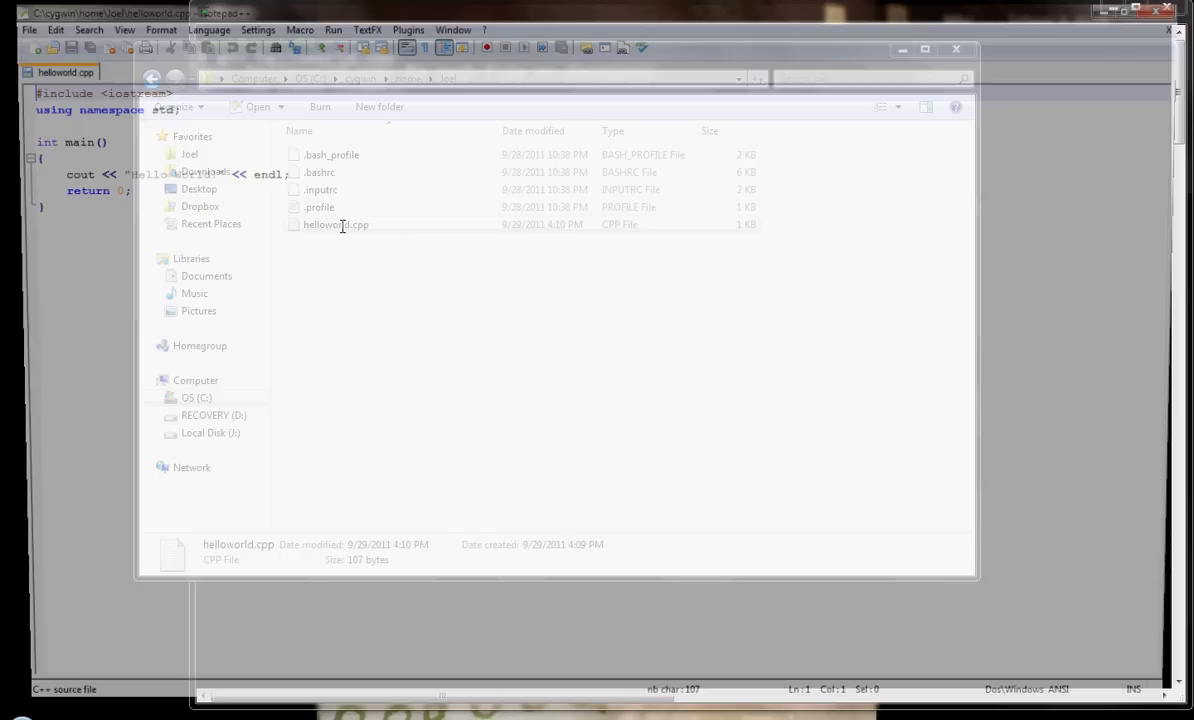
Step: Review the helloworld.cpp source in Notepad++ and return to the Cygwin terminal
left_click(956, 48)
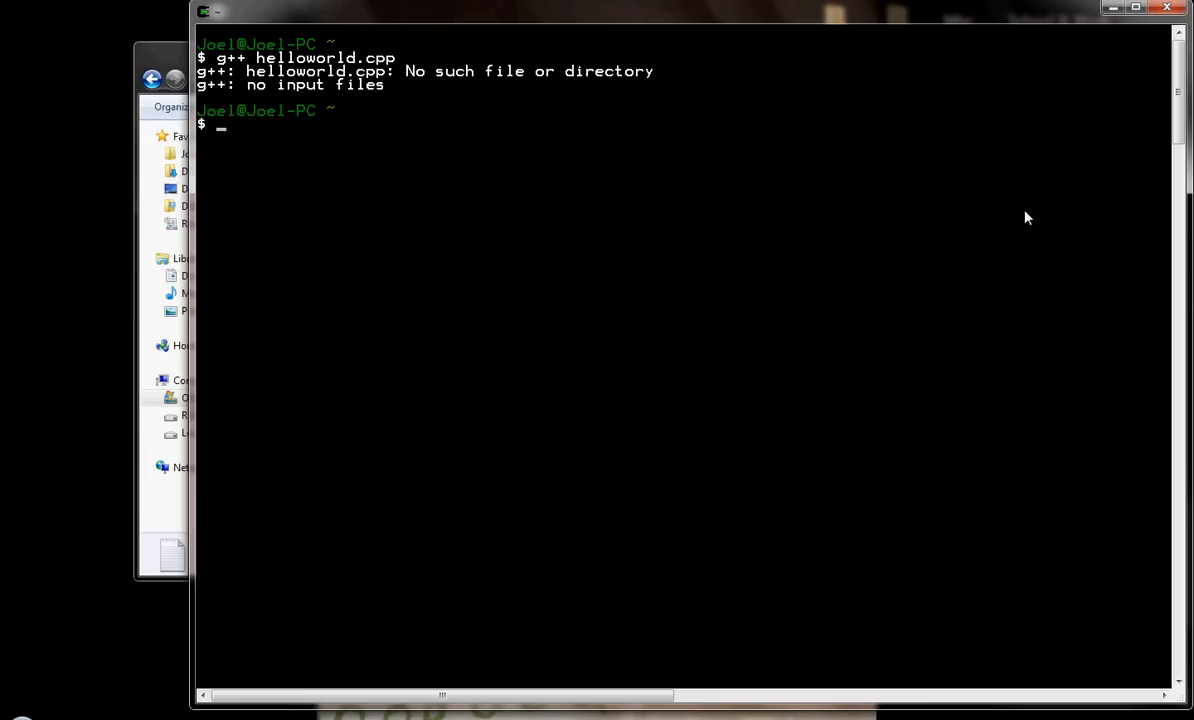
Step: List the home folder to confirm helloworld.cpp is there, then enter g++ helloworld.cpp again
type("ls")
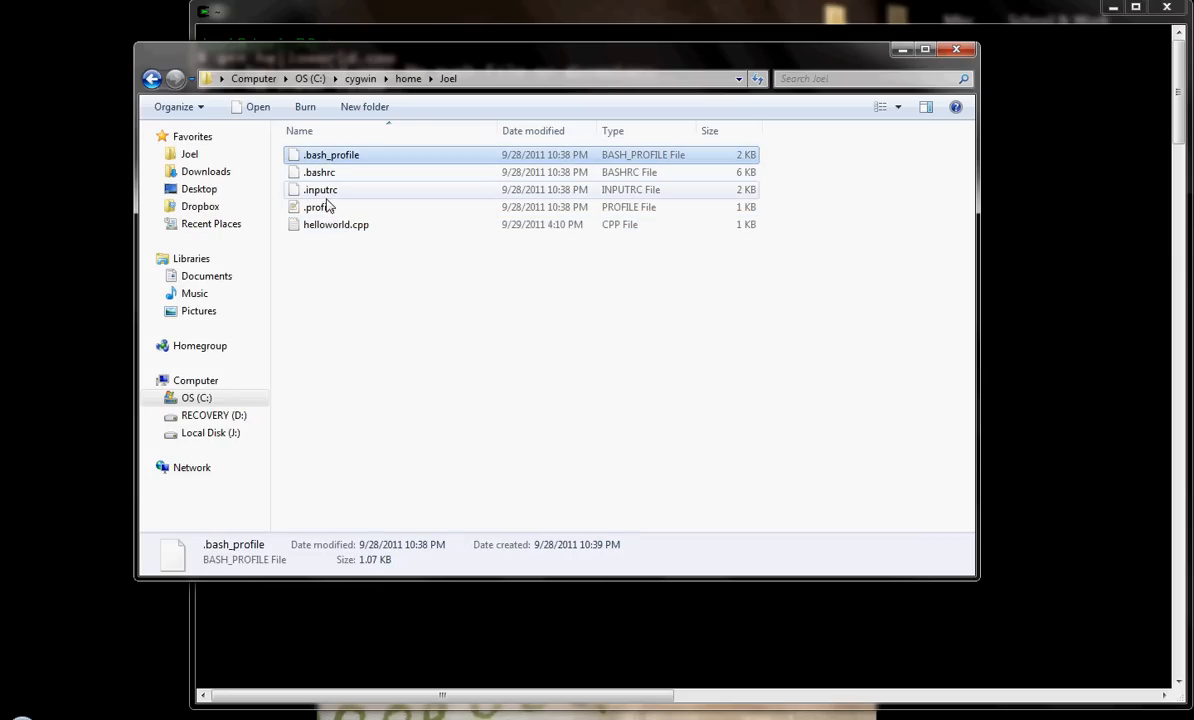
mouse_move(320, 188)
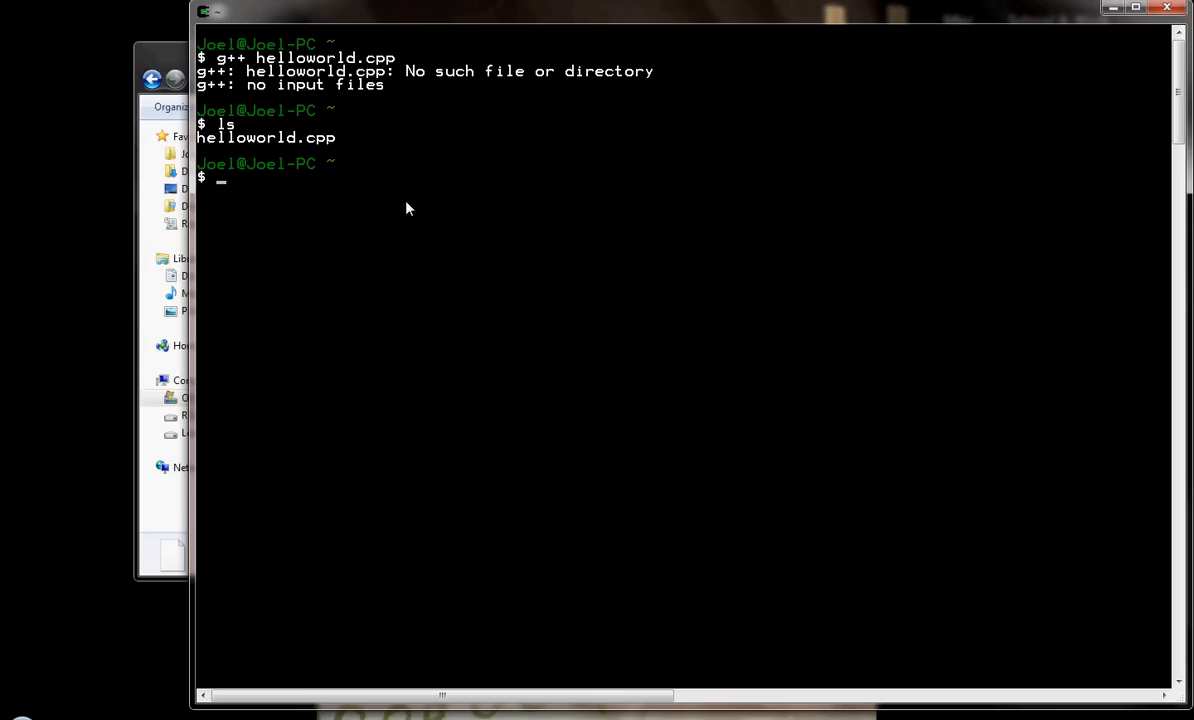
type("g++")
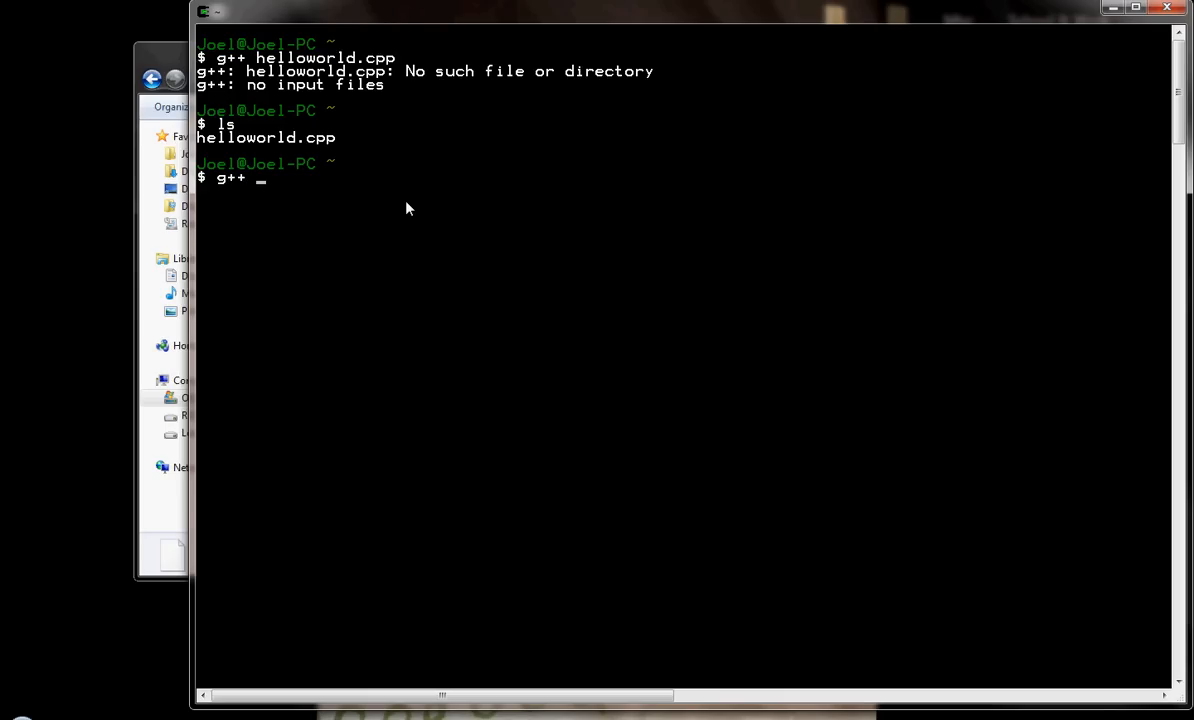
type("helloworld.cpp")
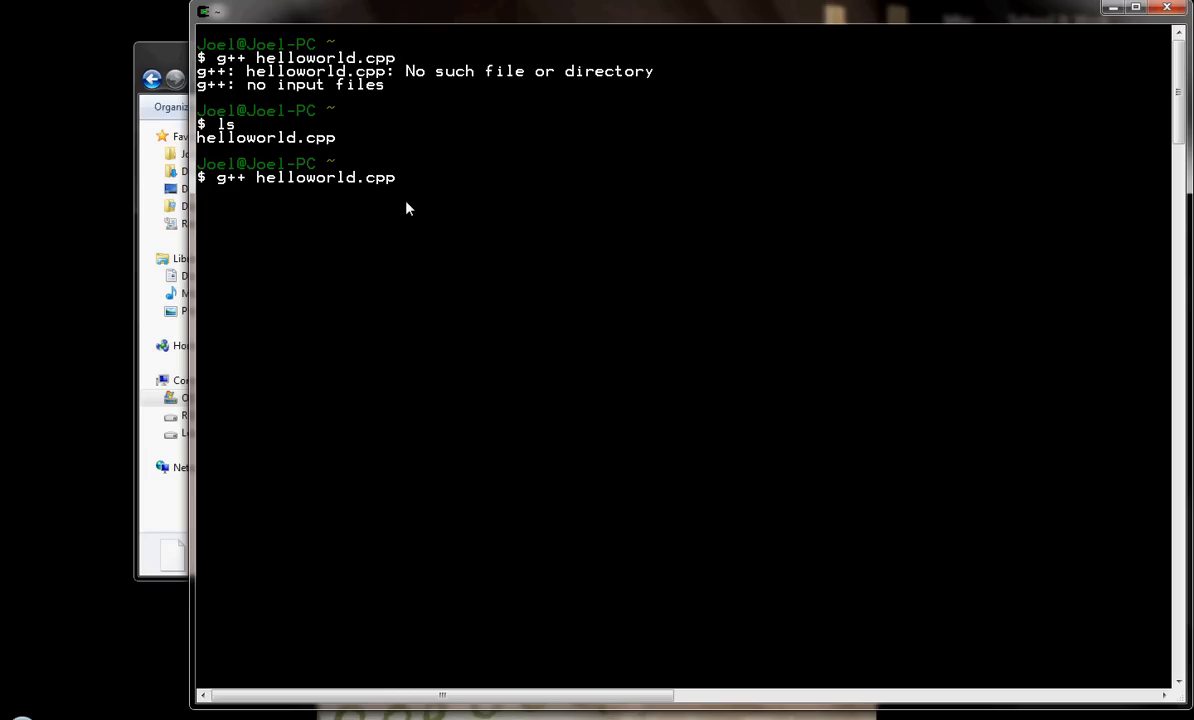
Step: Compile helloworld.cpp successfully, list the folder showing a.exe, and start typing ./a.exe
key("Return")
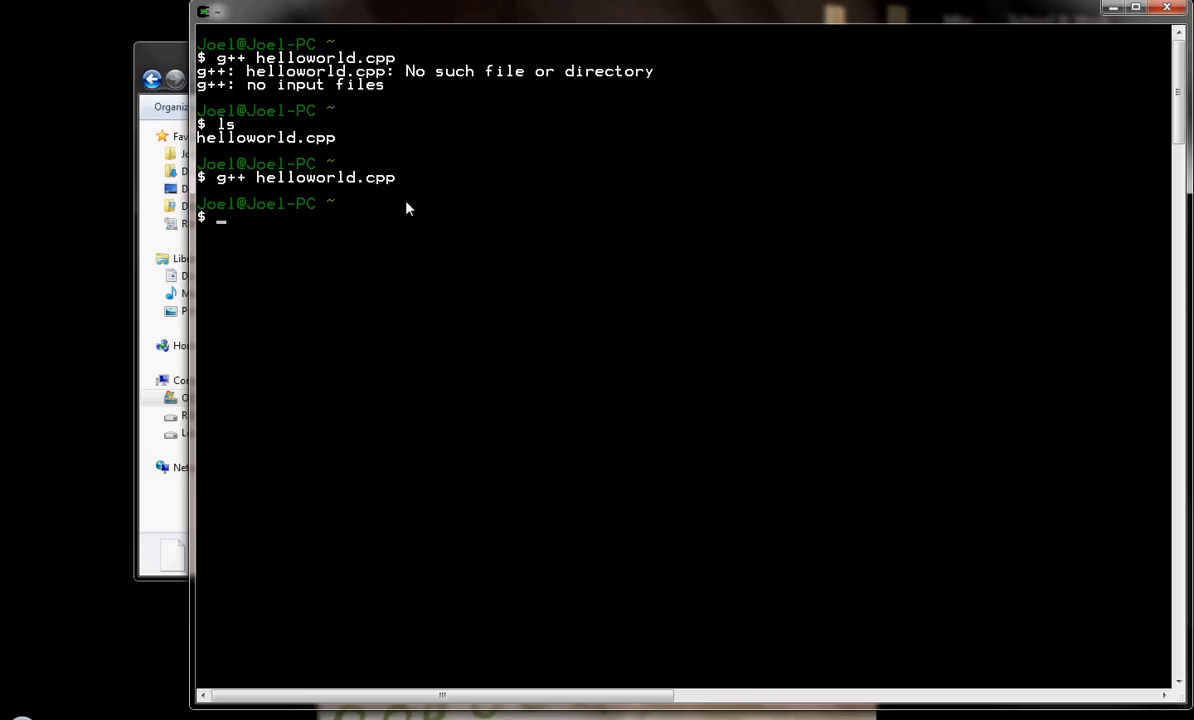
type("ls")
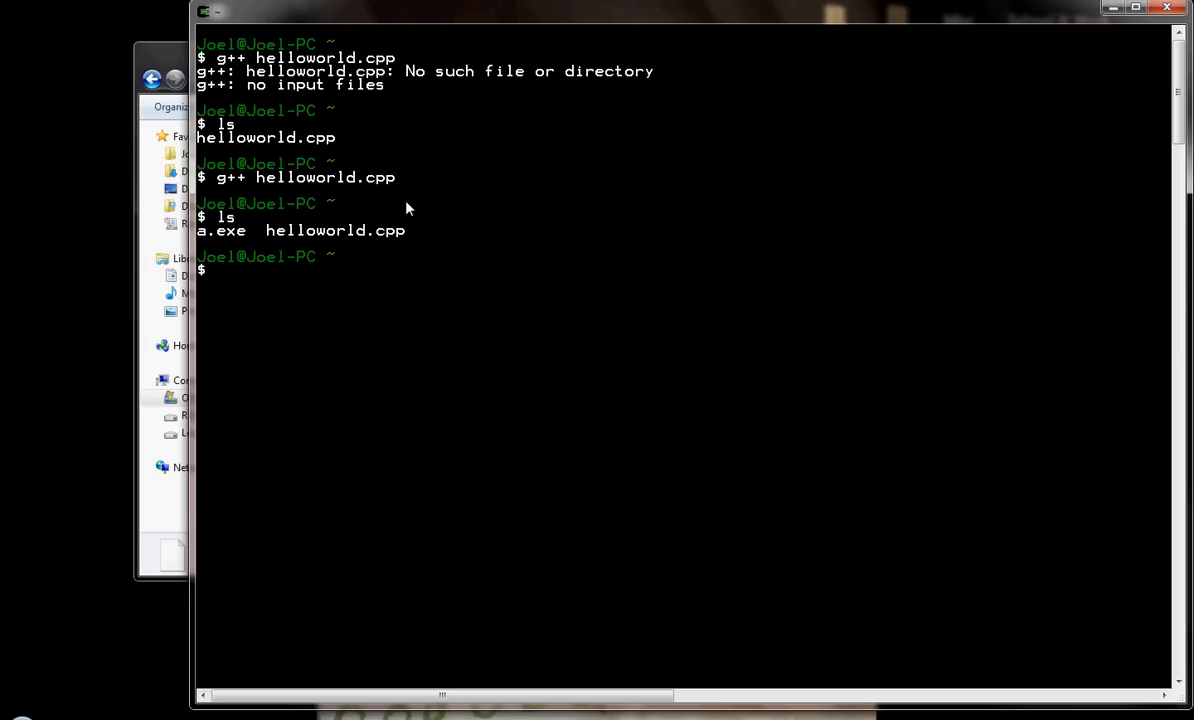
type("./")
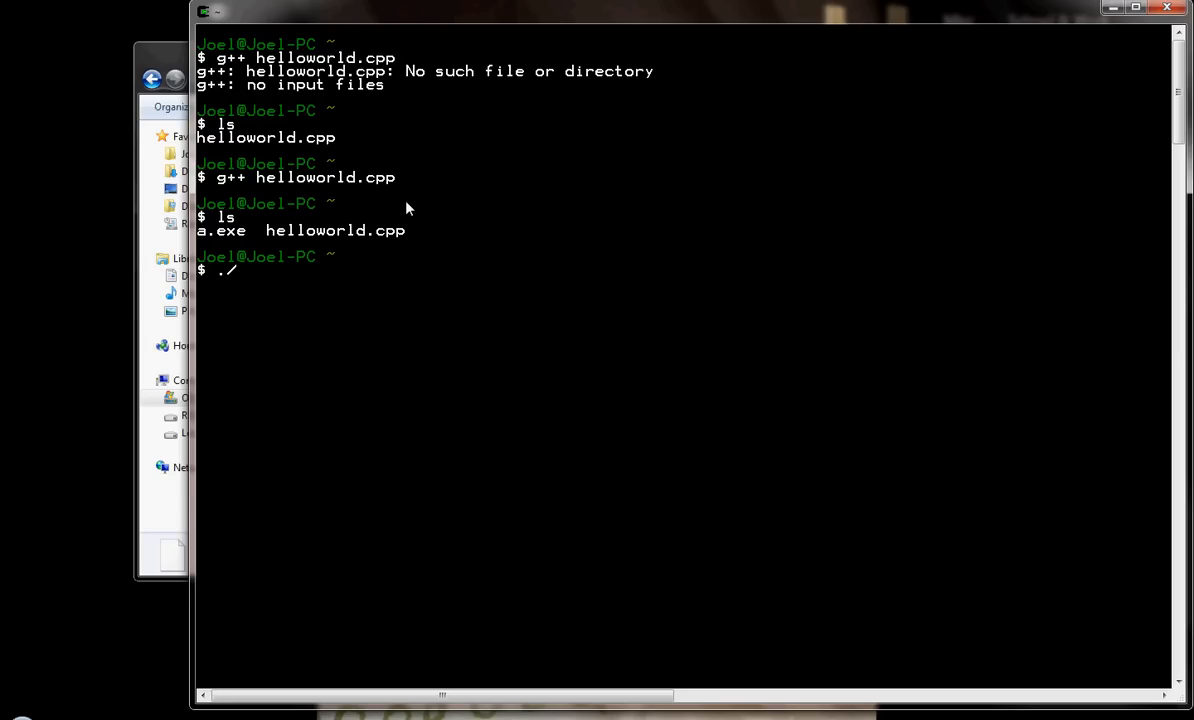
type("a.ex")
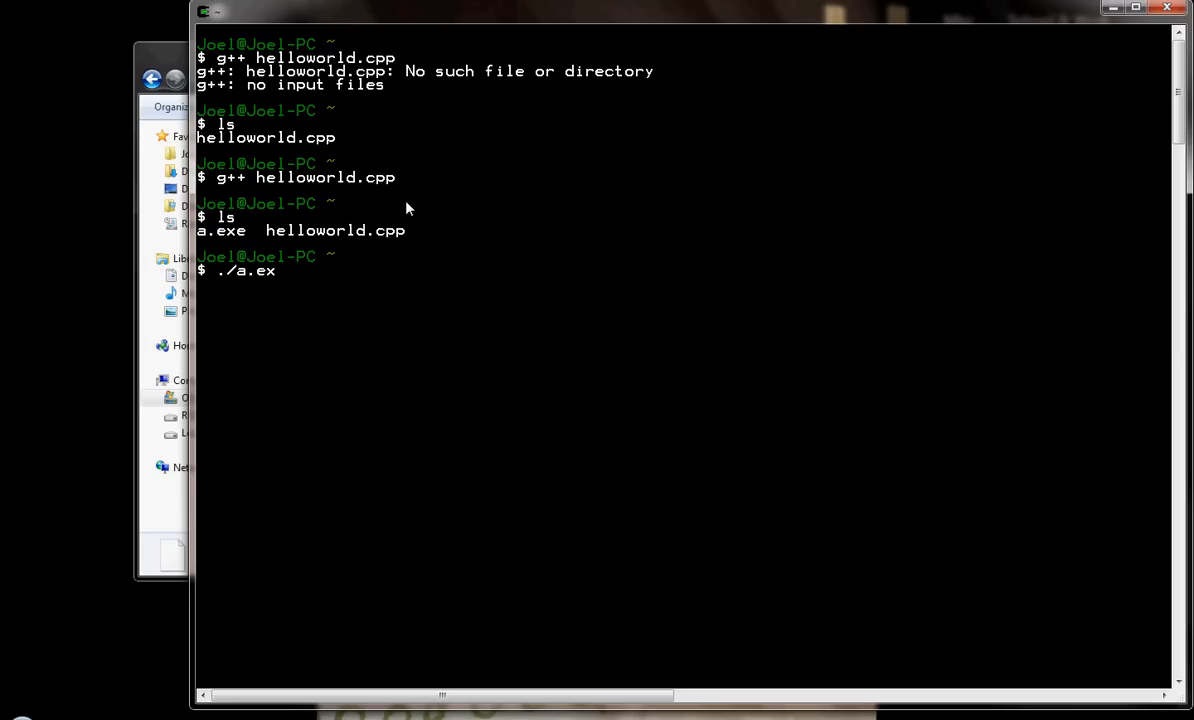